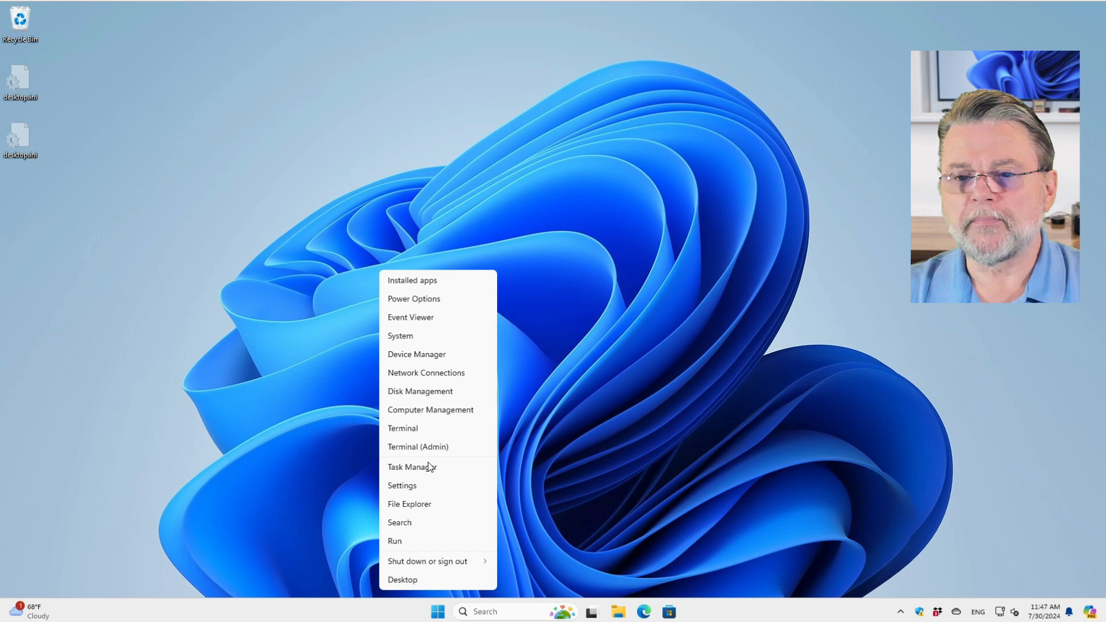
Reach the Accounts > Other Users page showing leon listed as an Administrator local account.
left_click(401, 486)
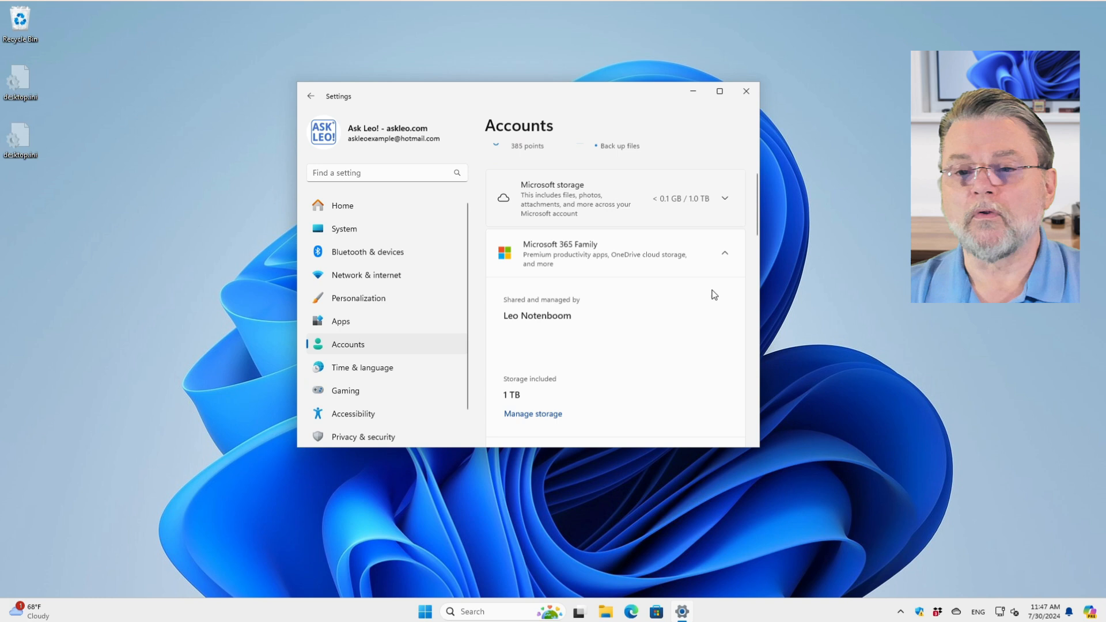
scroll("down", 3)
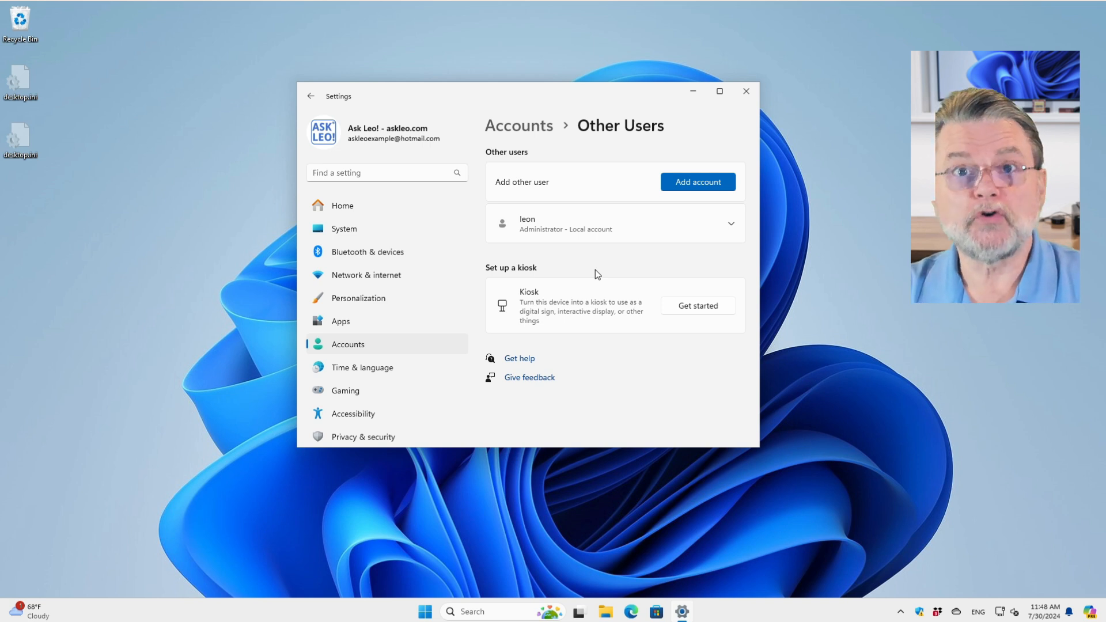
mouse_move(595, 214)
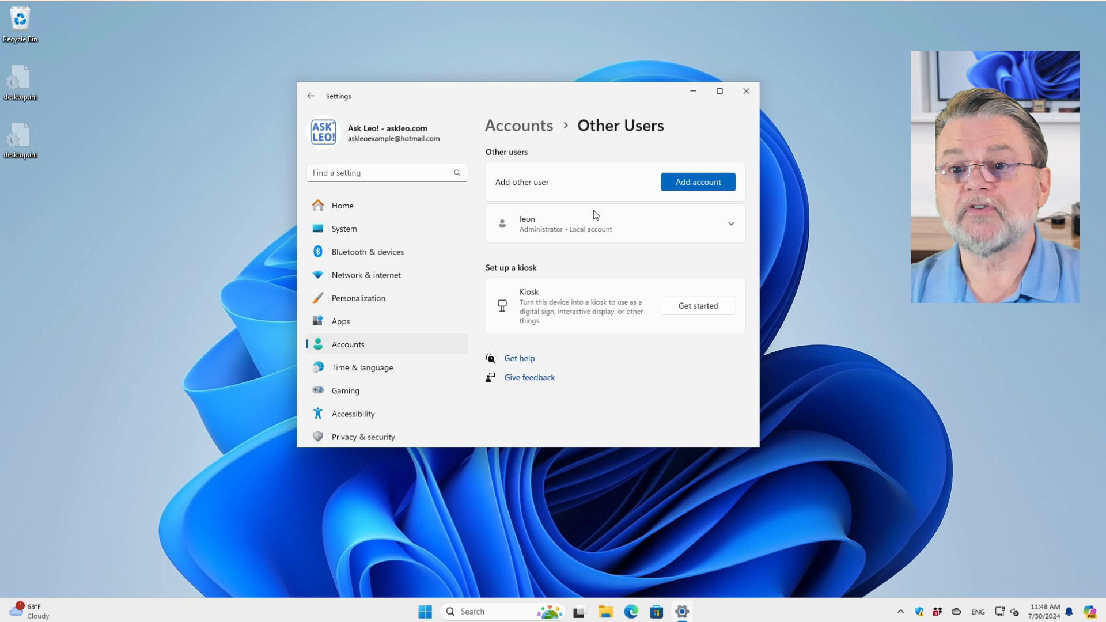
mouse_move(387, 154)
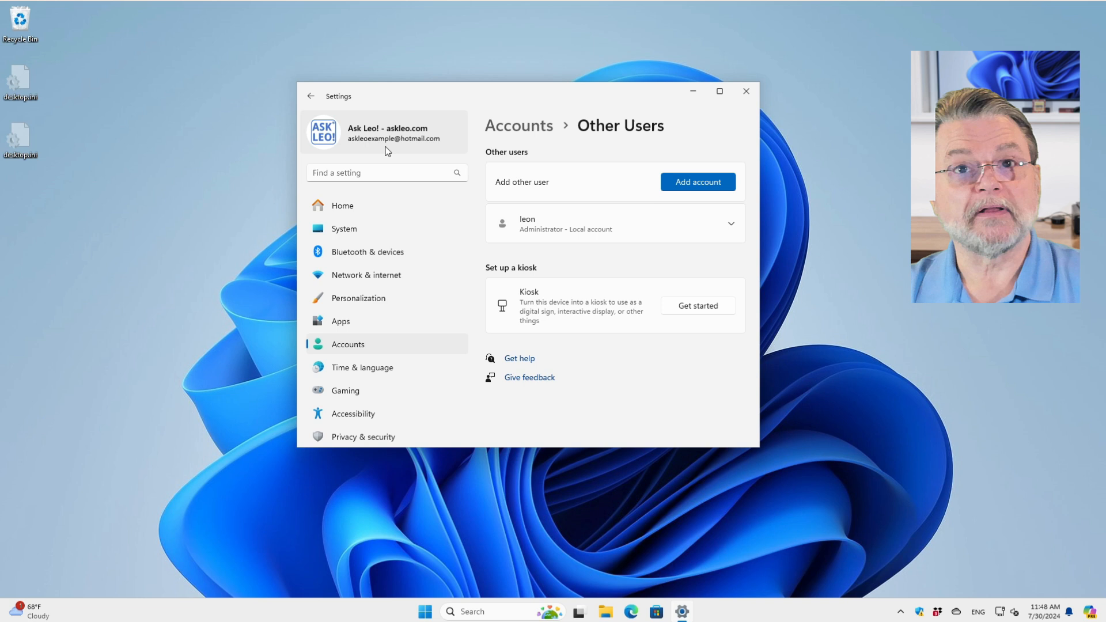
mouse_move(655, 238)
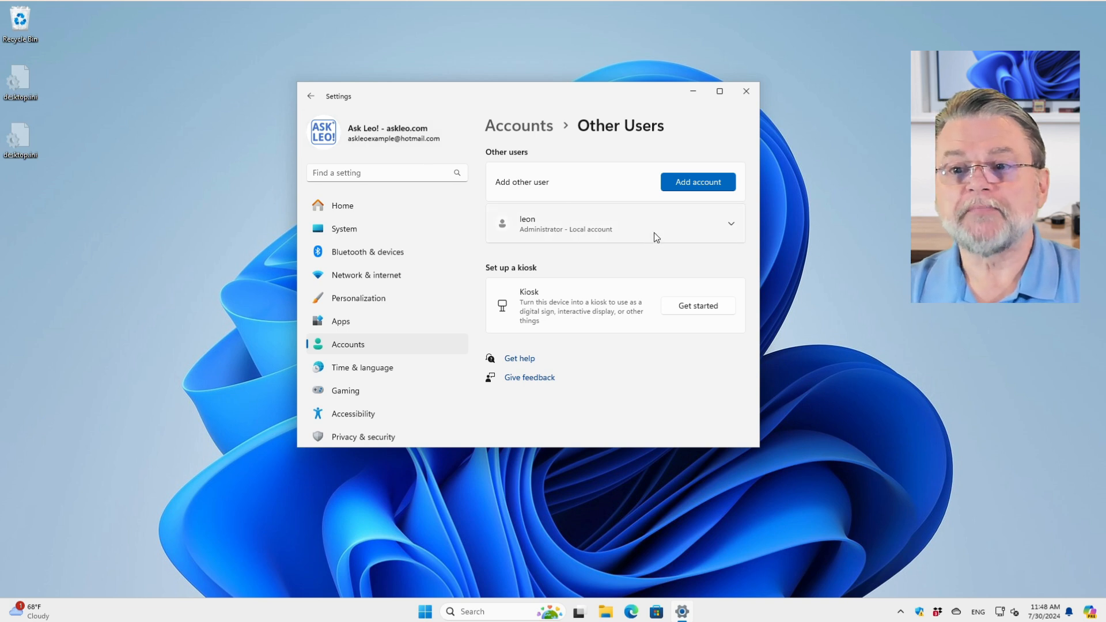
mouse_move(668, 232)
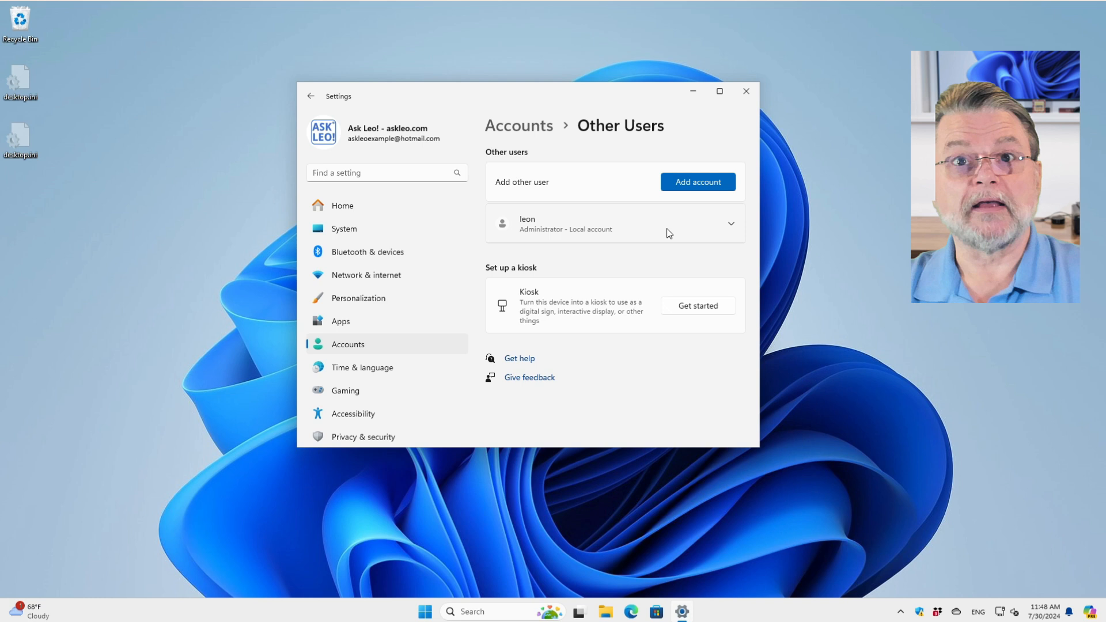
Expand leon's entry and bring up its Change account type dialog.
left_click(730, 223)
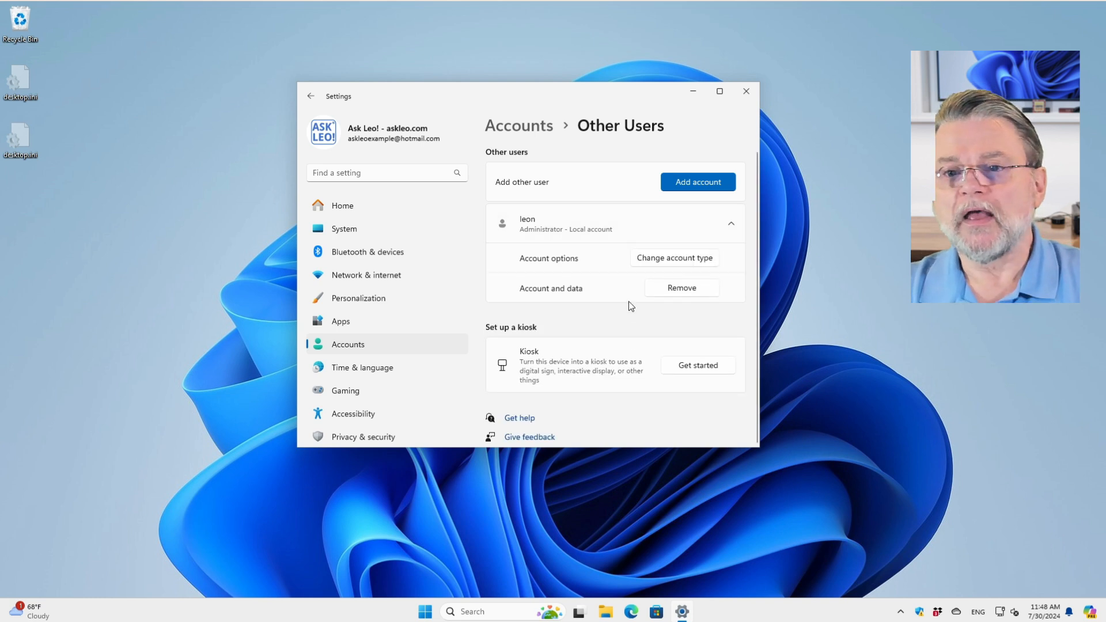
mouse_move(627, 291)
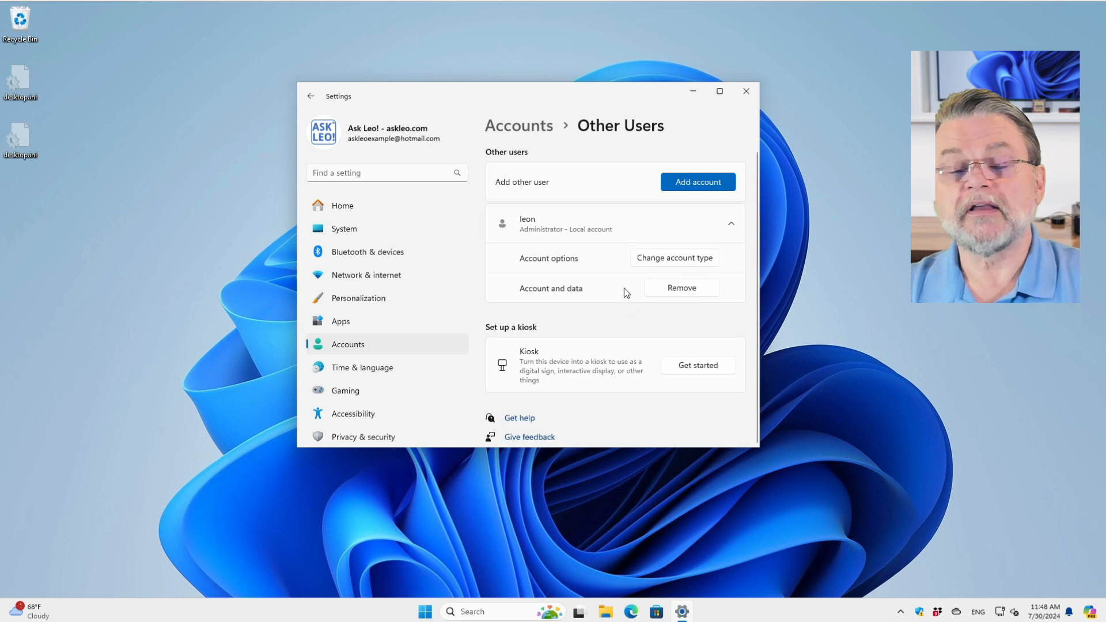
left_click(675, 259)
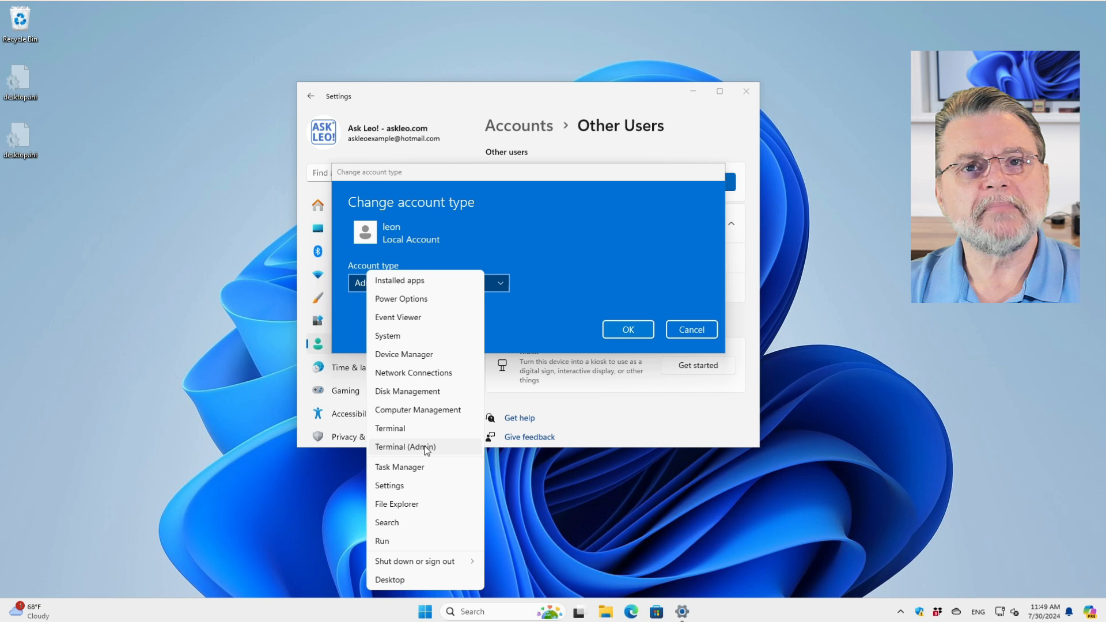
Launch Terminal (Admin) and approve the UAC prompt to get an elevated Command Prompt.
left_click(405, 448)
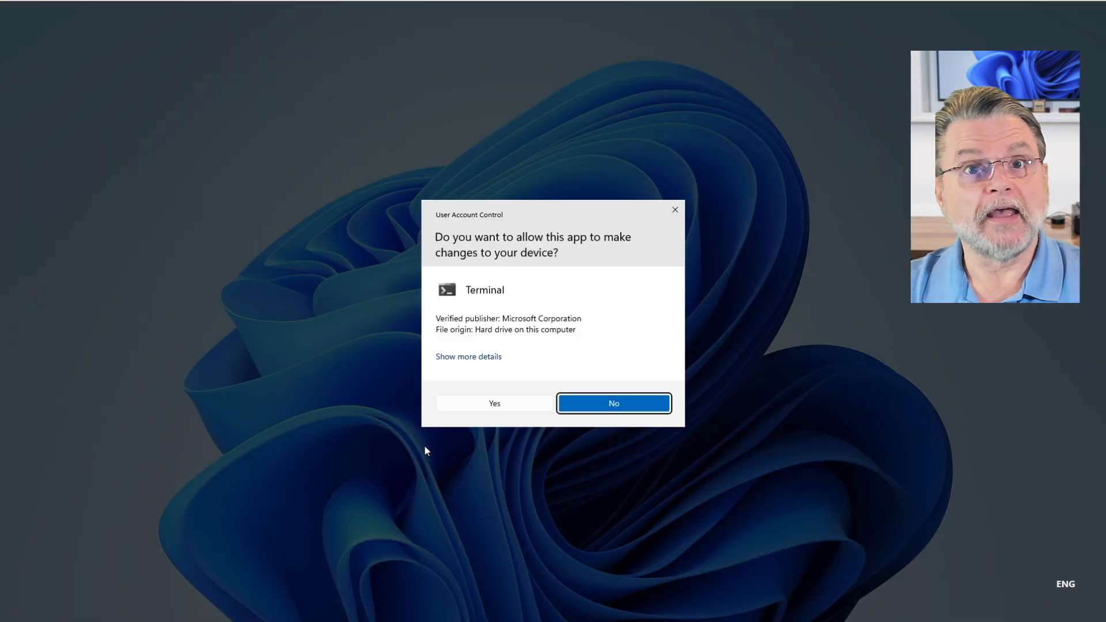
mouse_move(494, 404)
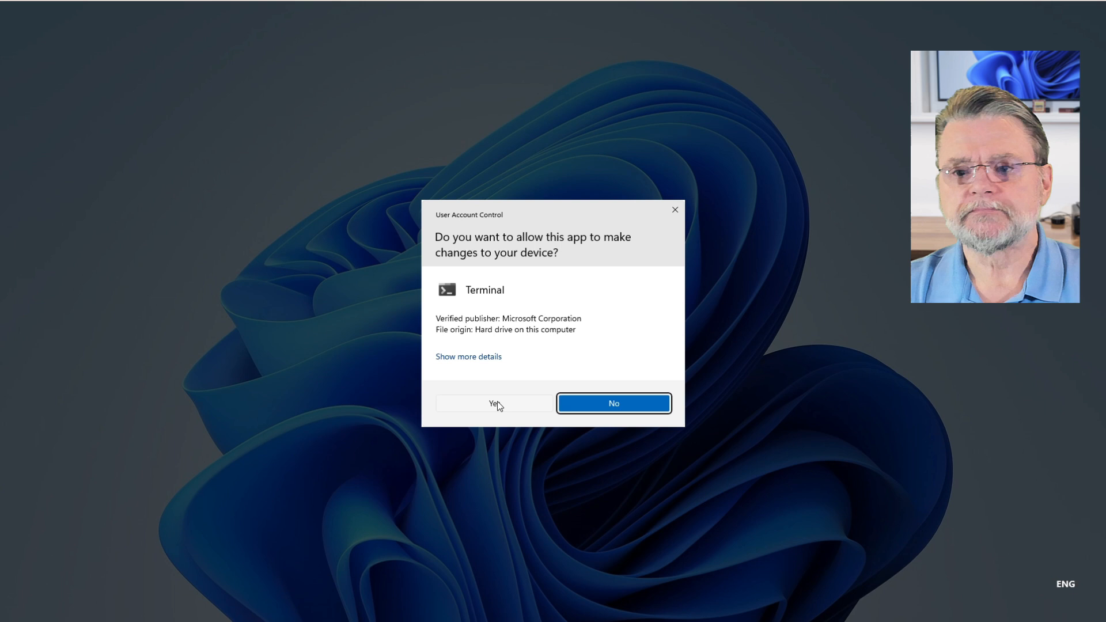
left_click(494, 404)
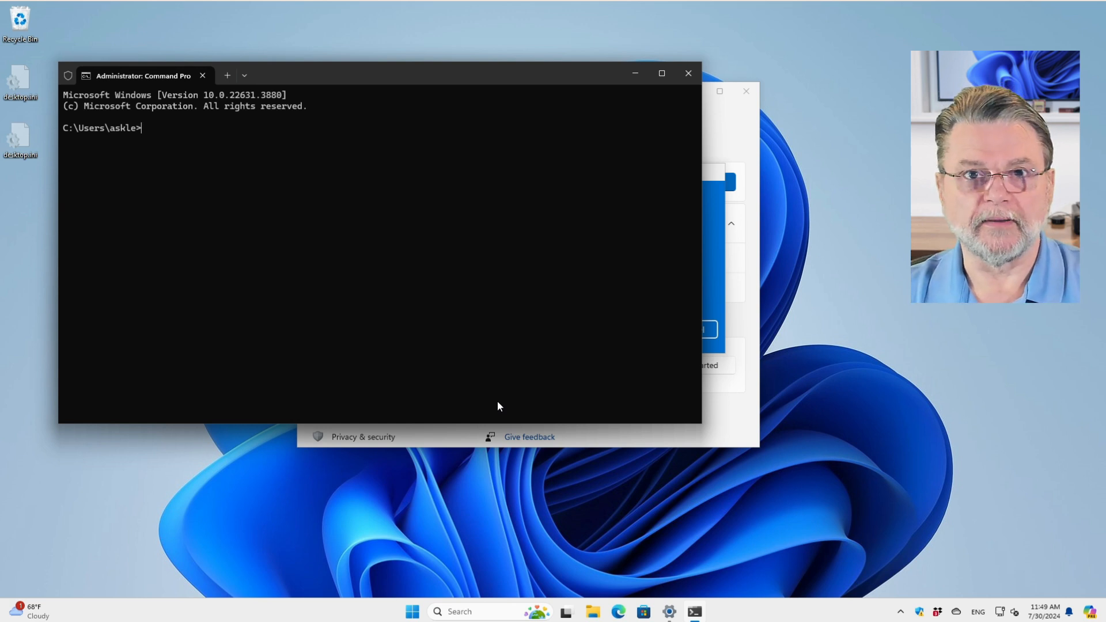
mouse_move(688, 74)
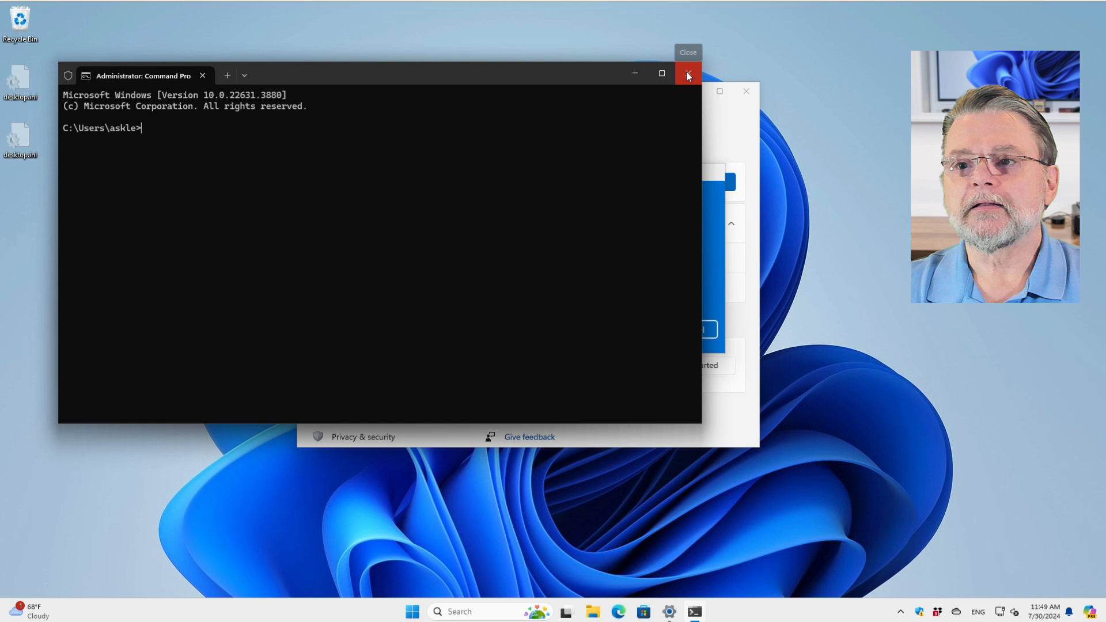
Close the terminal, set leon's account type to Standard User, then sign out and sign in as leon.
left_click(688, 74)
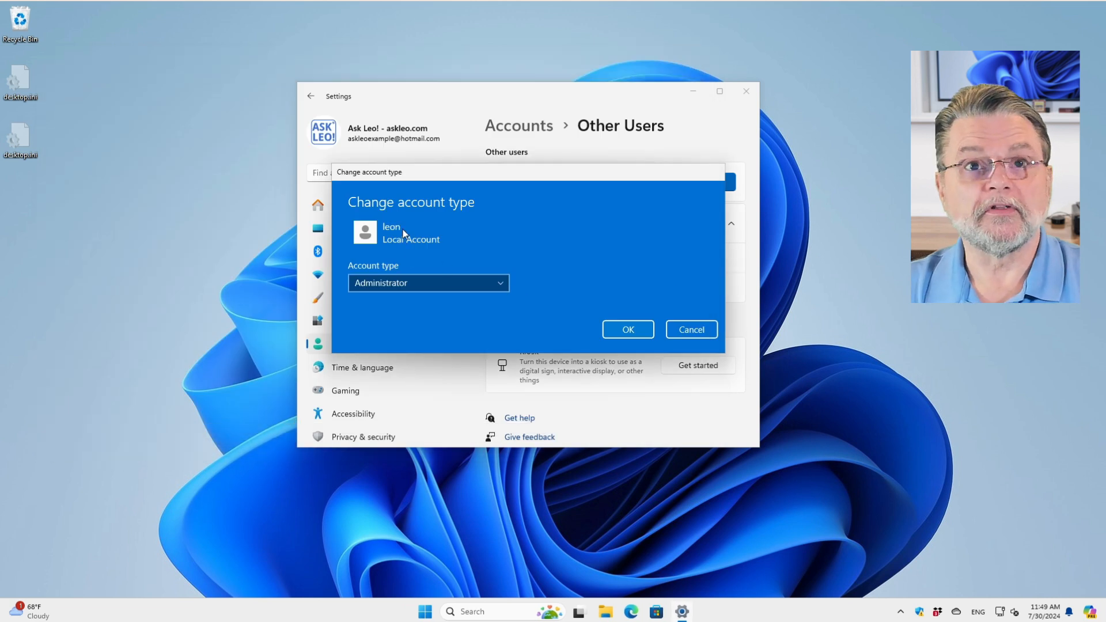
left_click(429, 283)
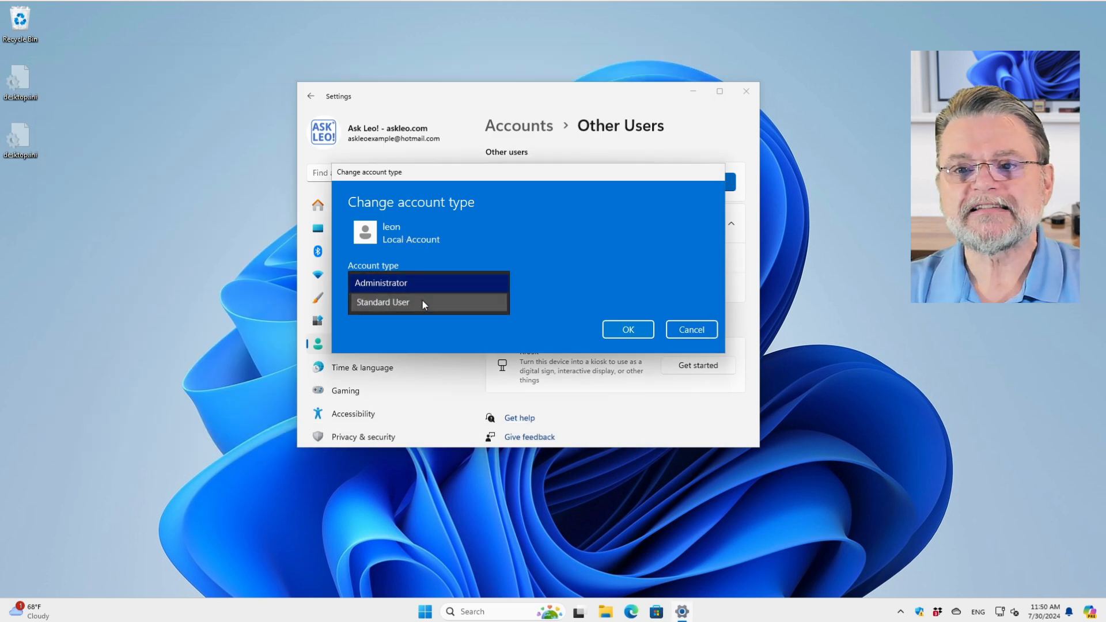
left_click(628, 330)
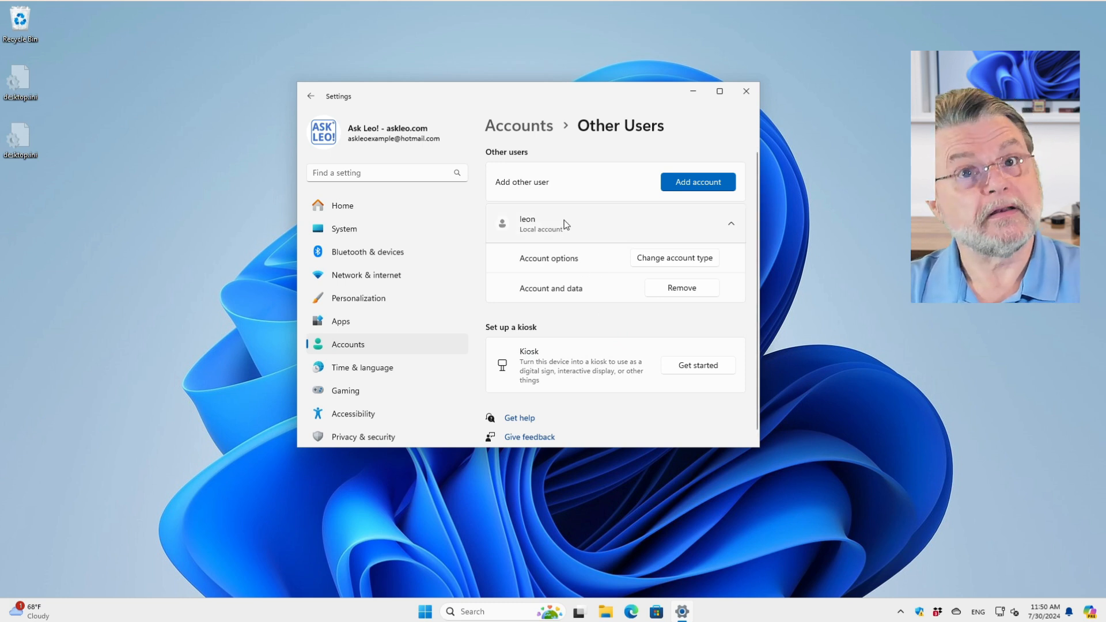
mouse_move(565, 303)
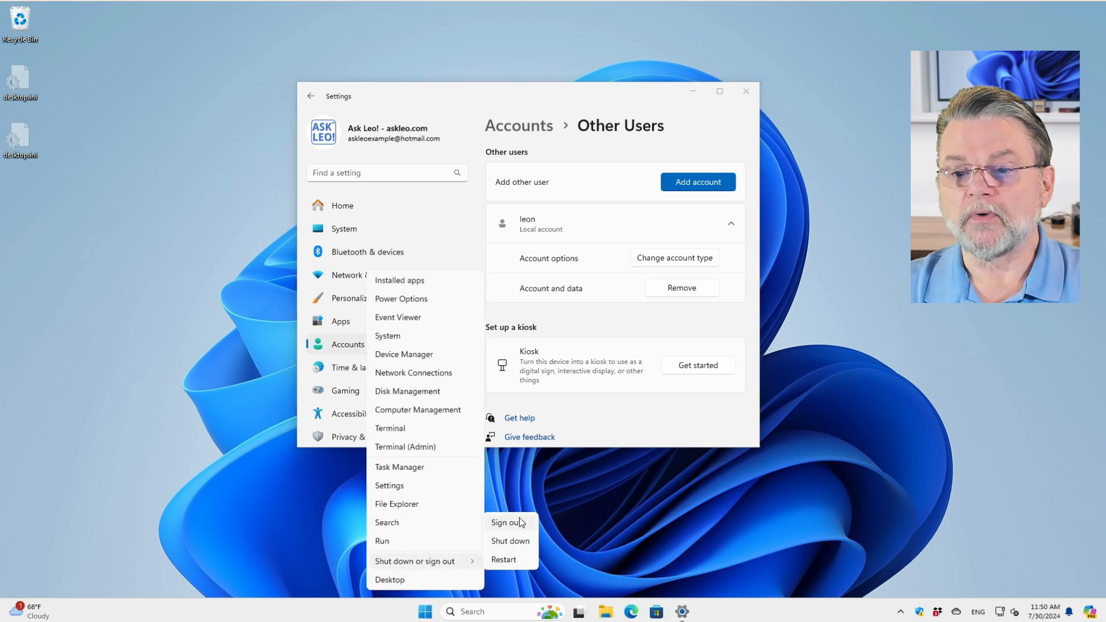
left_click(505, 524)
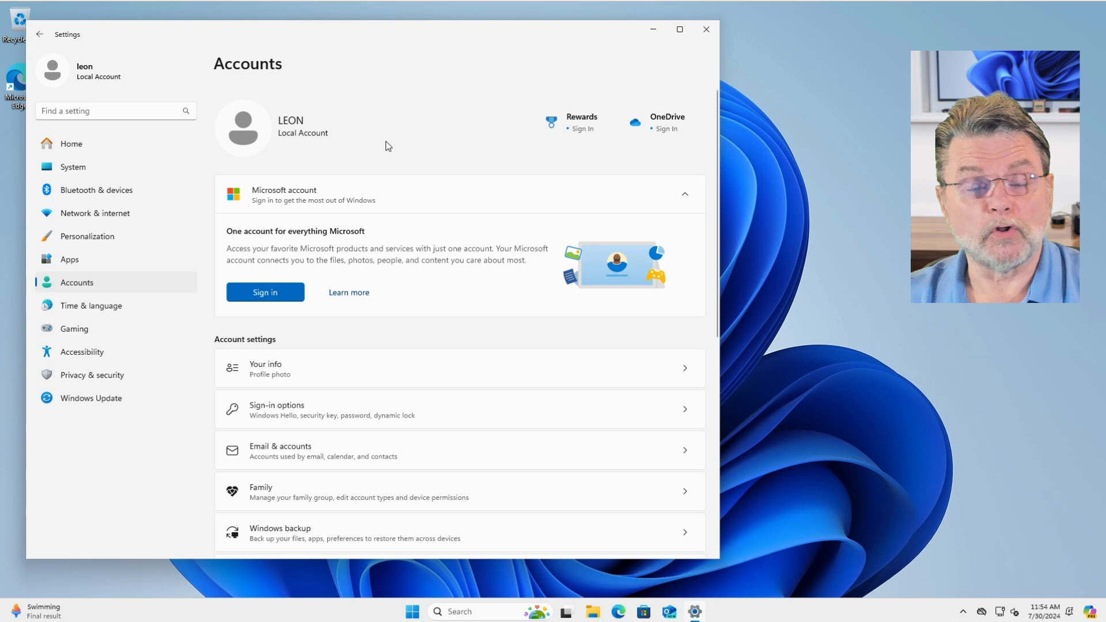
mouse_move(411, 204)
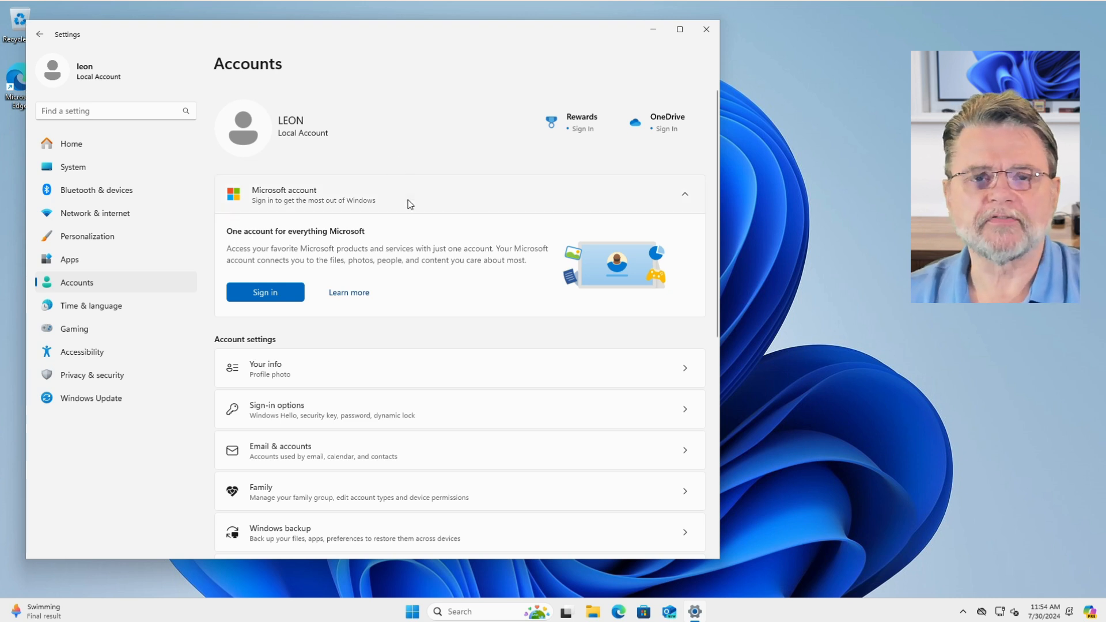
mouse_move(439, 369)
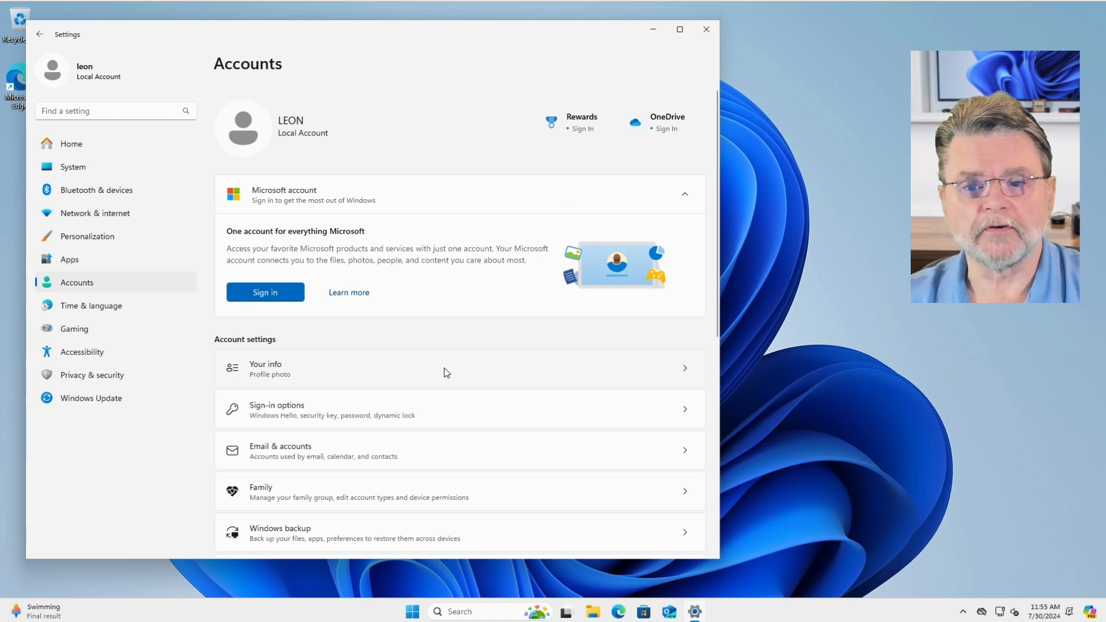
Review leon's Accounts page and close the Settings window.
scroll("down", 3)
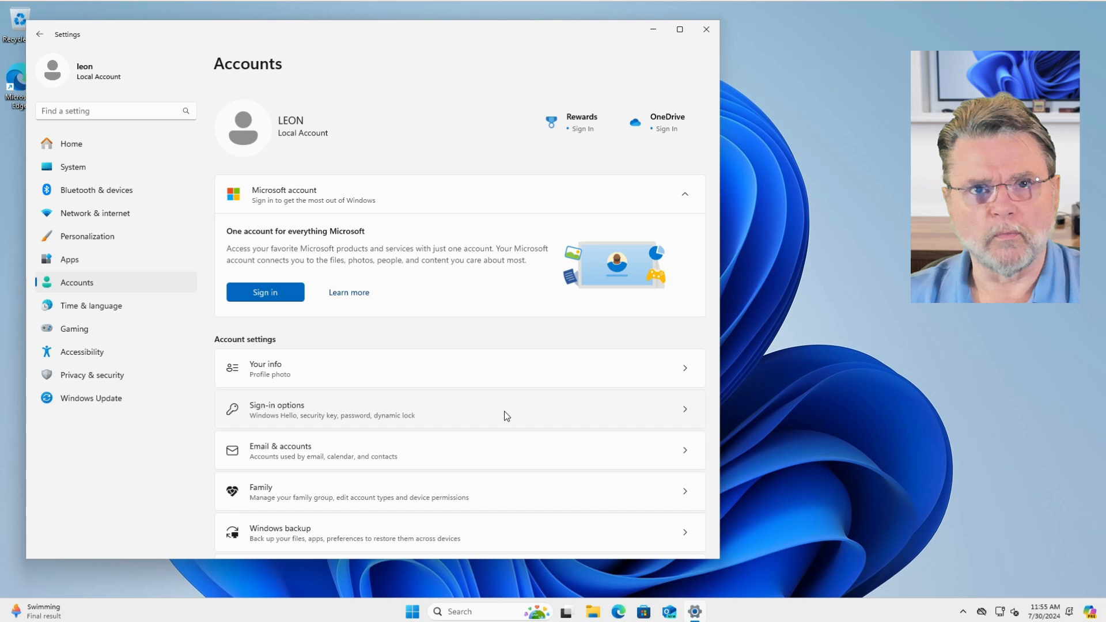
mouse_move(707, 30)
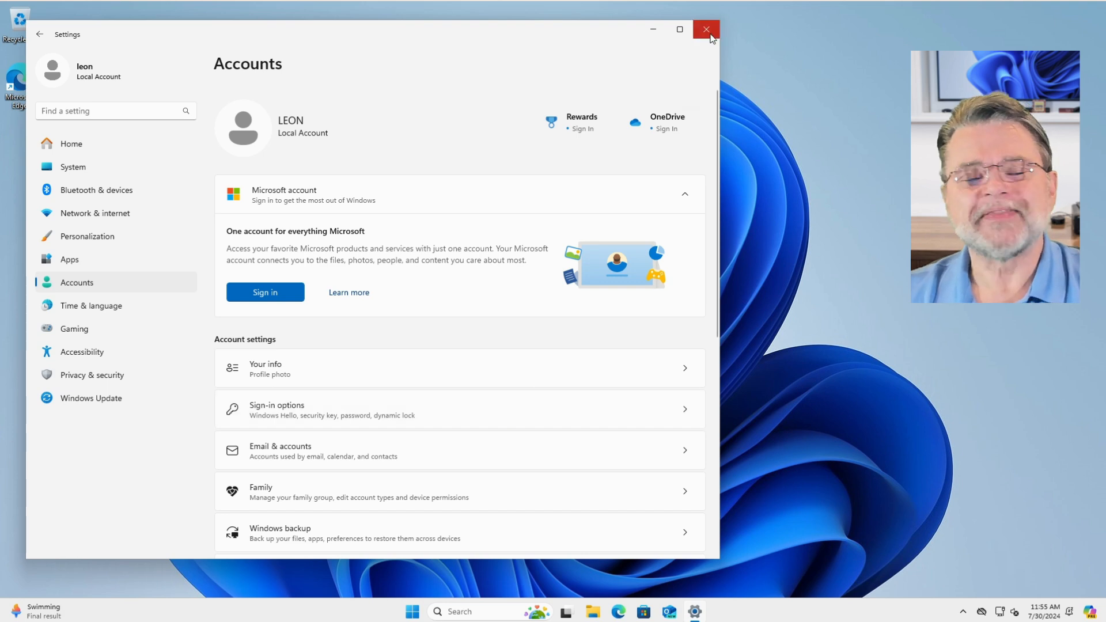
left_click(706, 29)
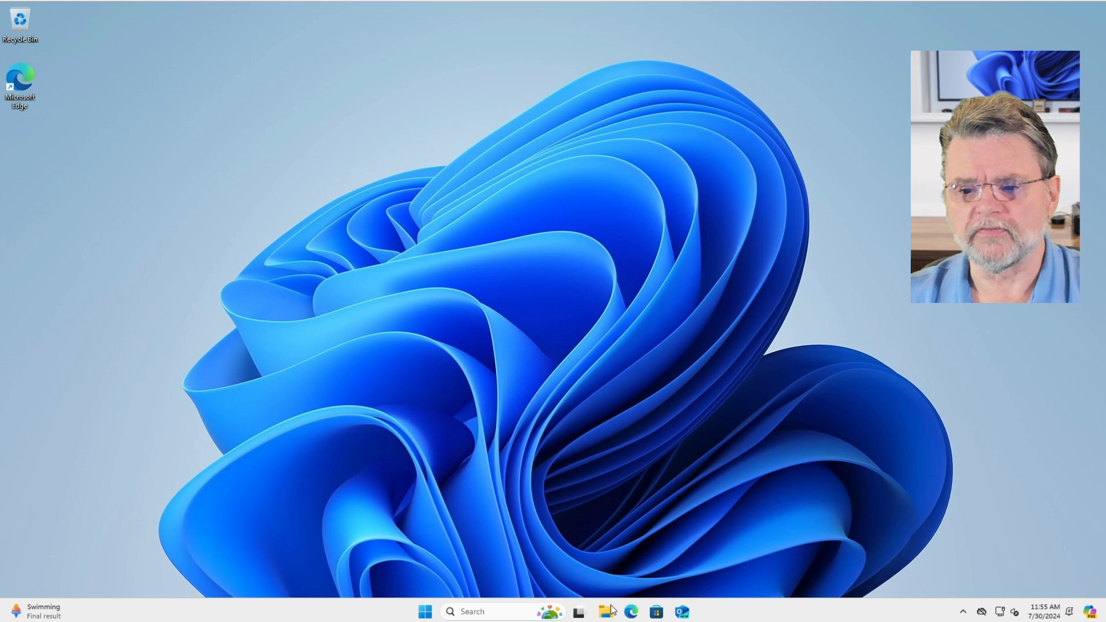
Attempt Terminal (Admin) as standard user leon and decline the admin-credentials UAC prompt.
right_click(424, 612)
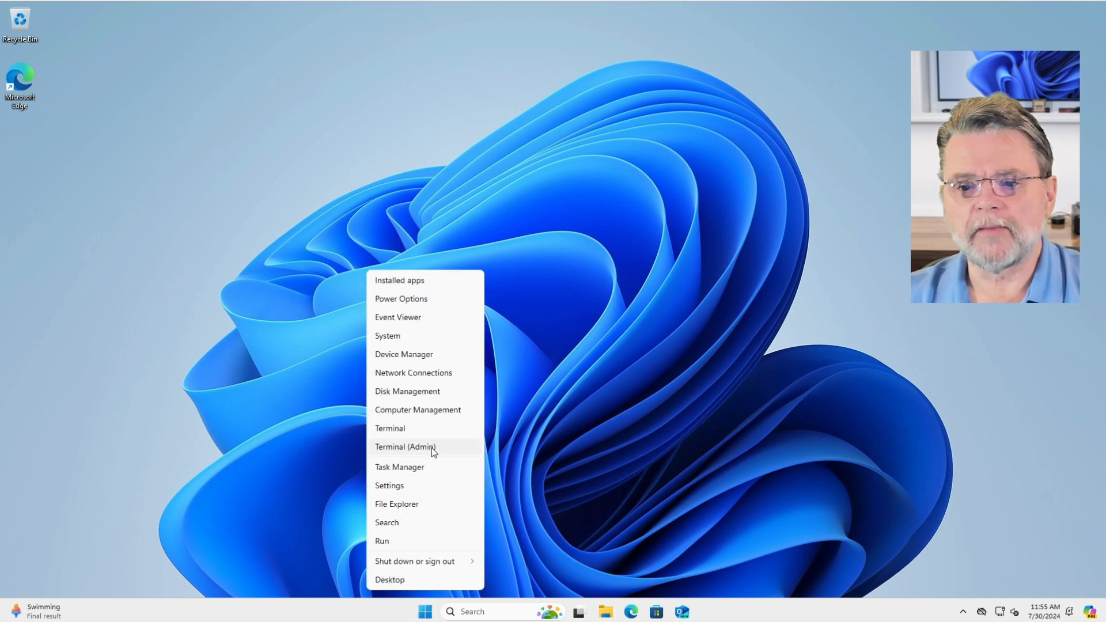
left_click(406, 447)
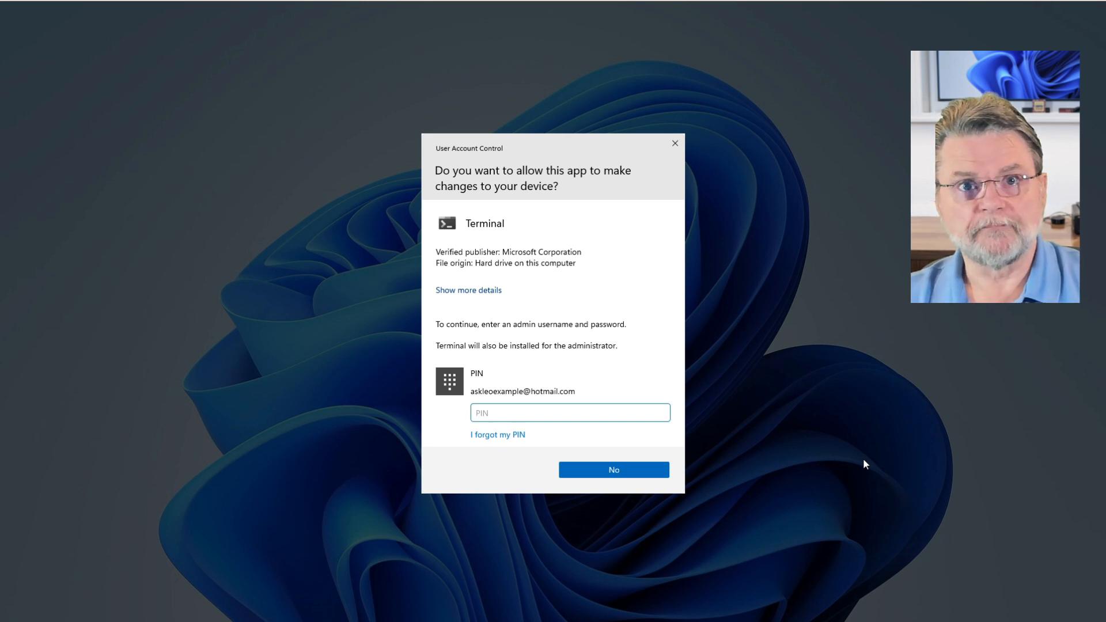
left_click(571, 413)
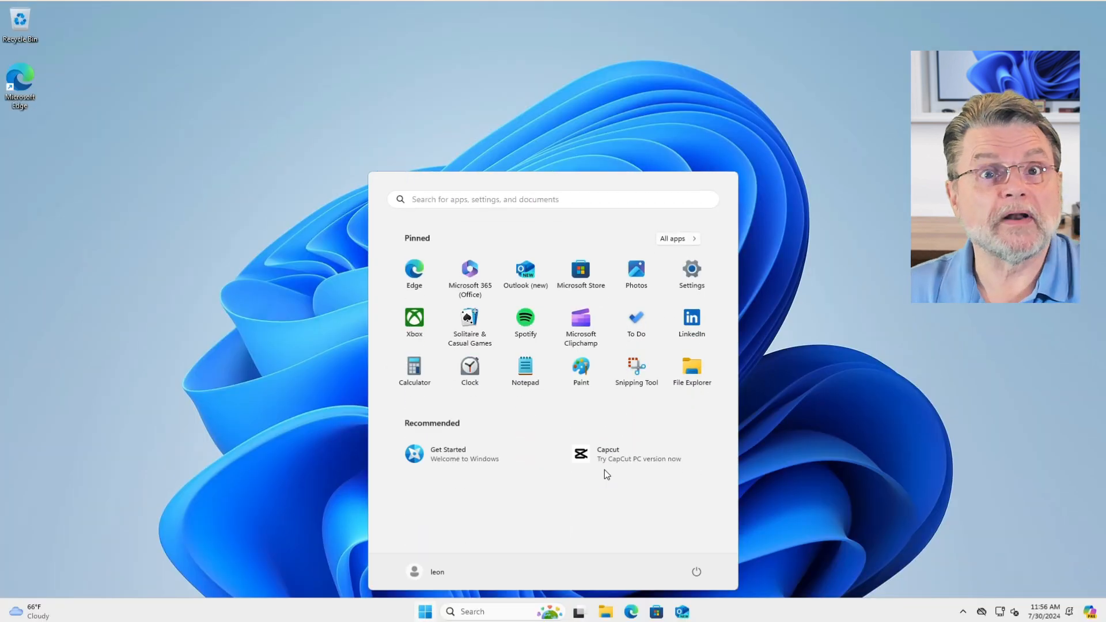
Reopen the Start system shortcuts and give focus to the Administrator Command Prompt window.
right_click(425, 612)
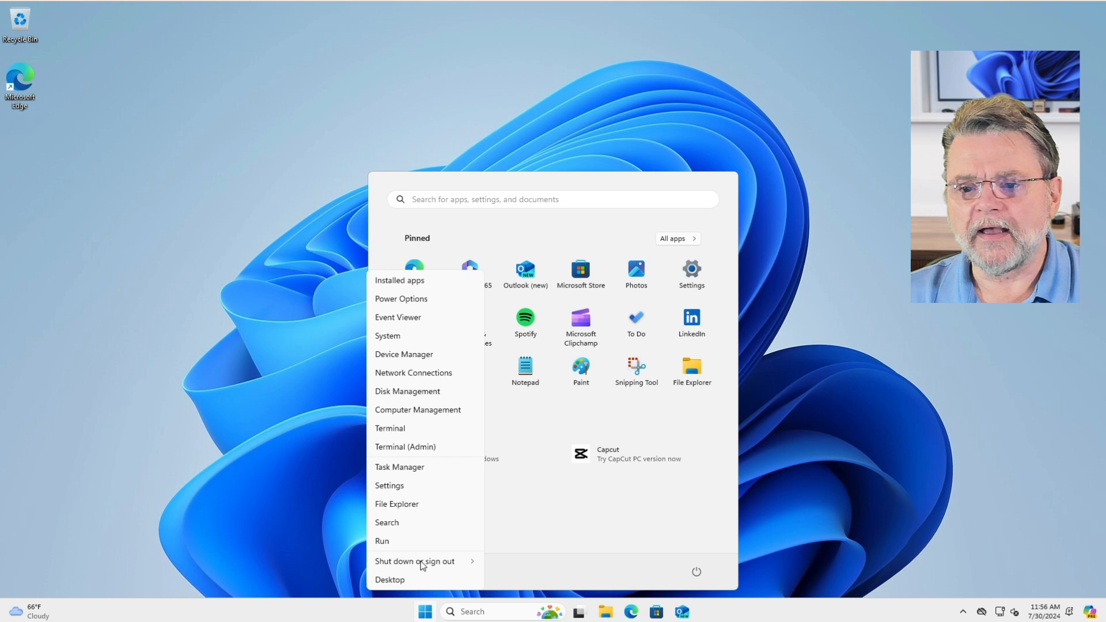
left_click(406, 447)
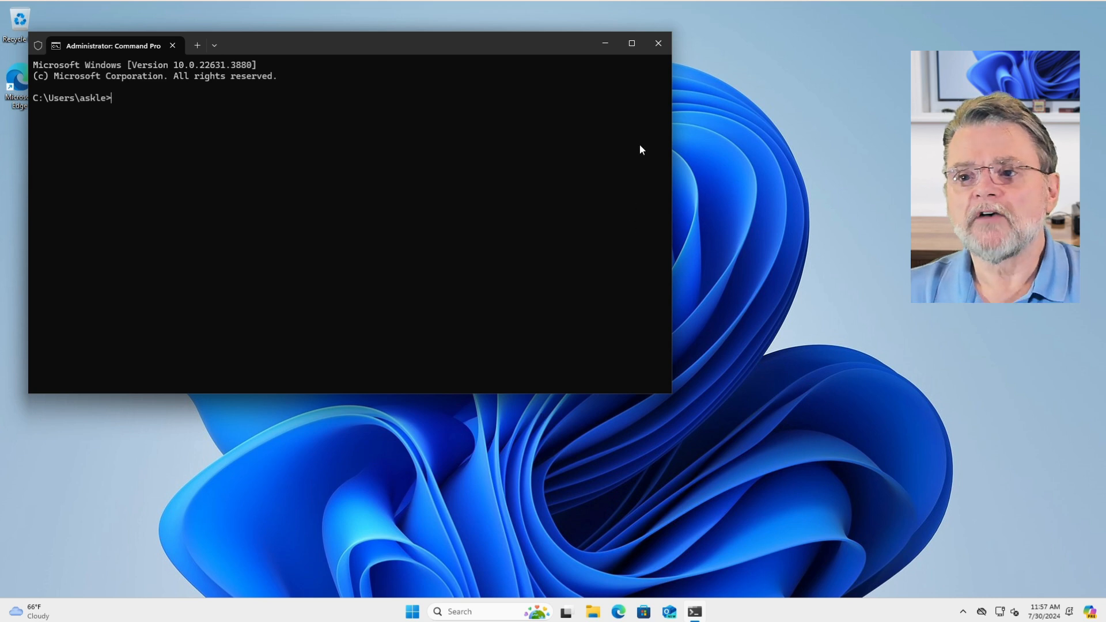
left_click(658, 44)
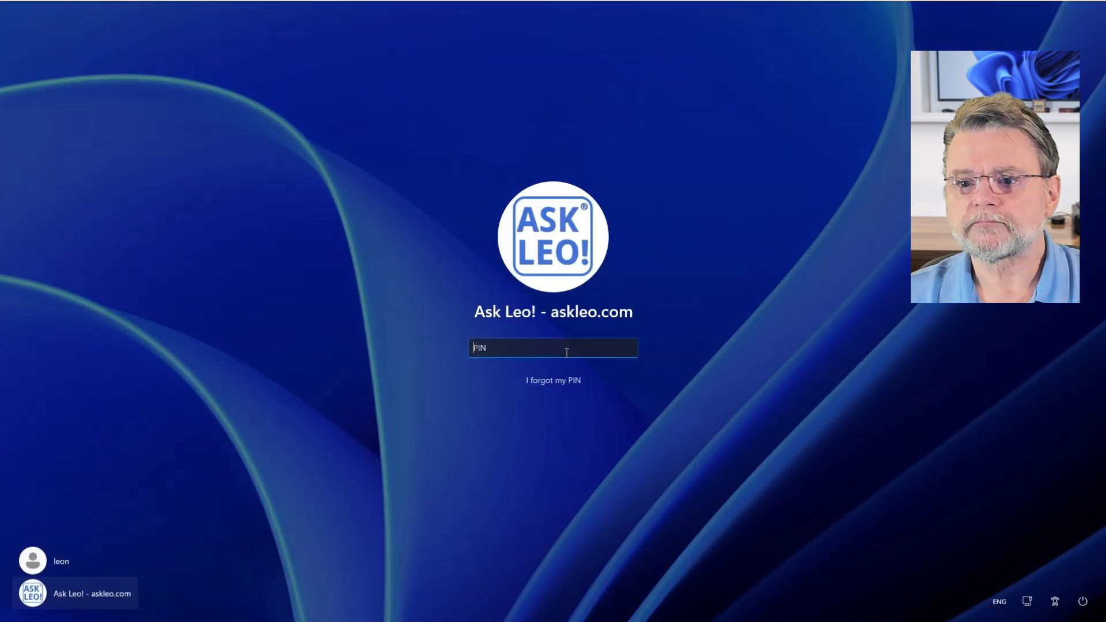
Sign back in with the PIN and reopen the Start system shortcuts on the desktop.
key("Enter")
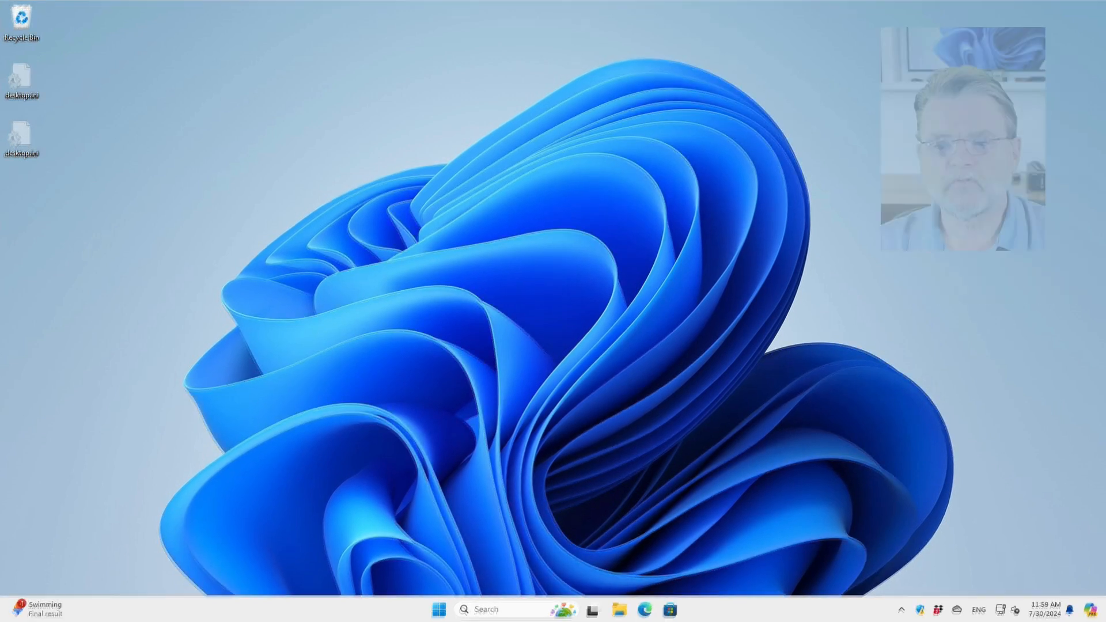
right_click(437, 610)
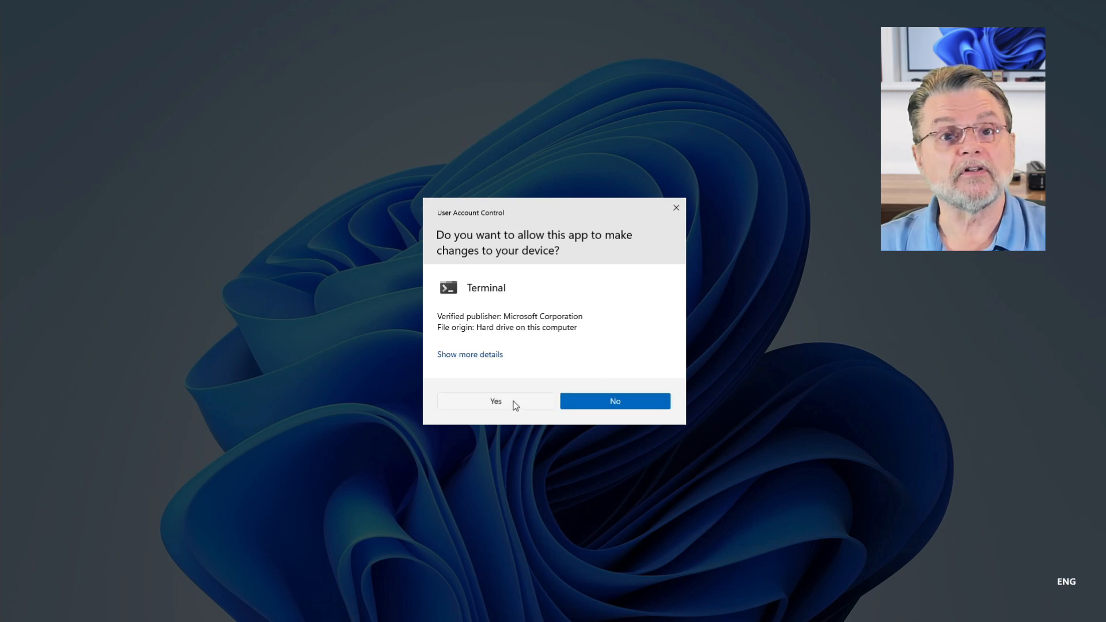
Approve the elevated terminal and run 'net user administrator /active:yes' successfully.
left_click(496, 401)
type("net user administrator /active:yes")
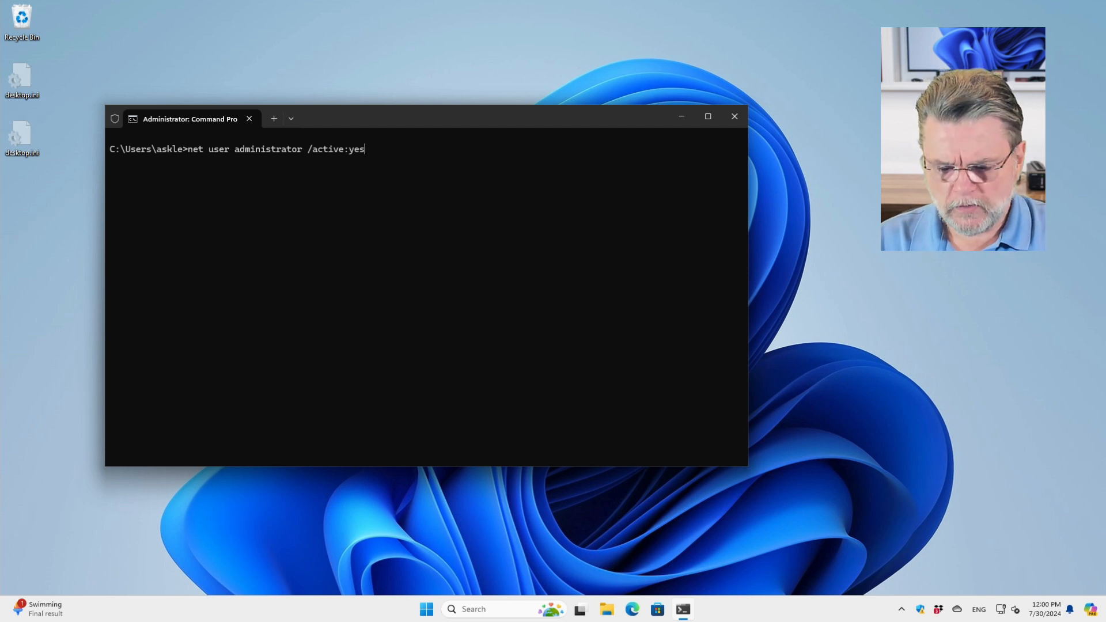
key("Enter")
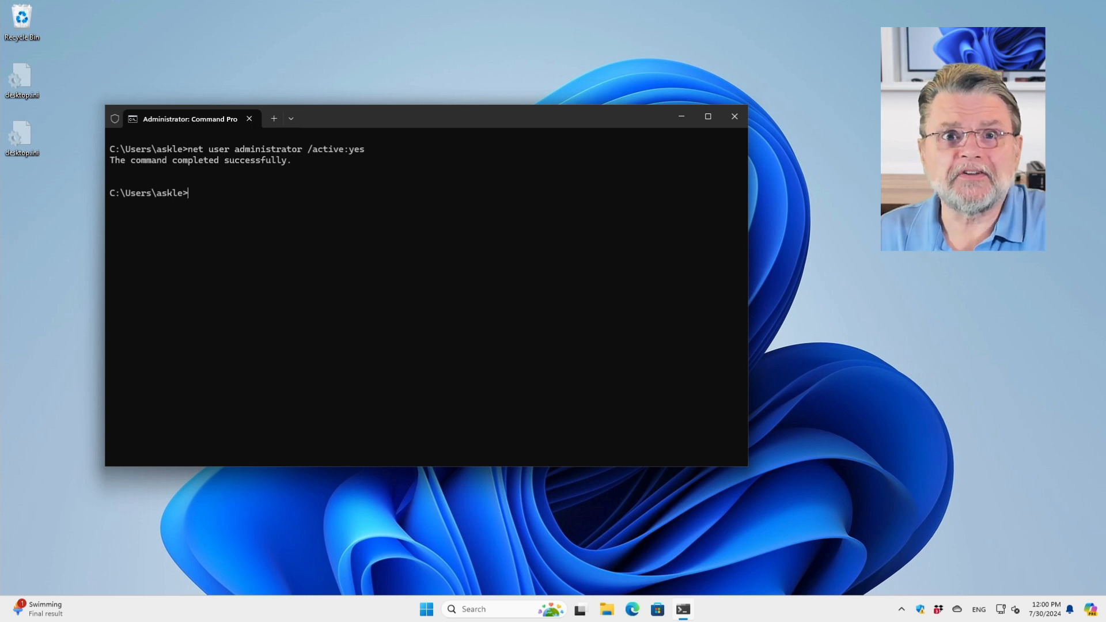
mouse_move(587, 413)
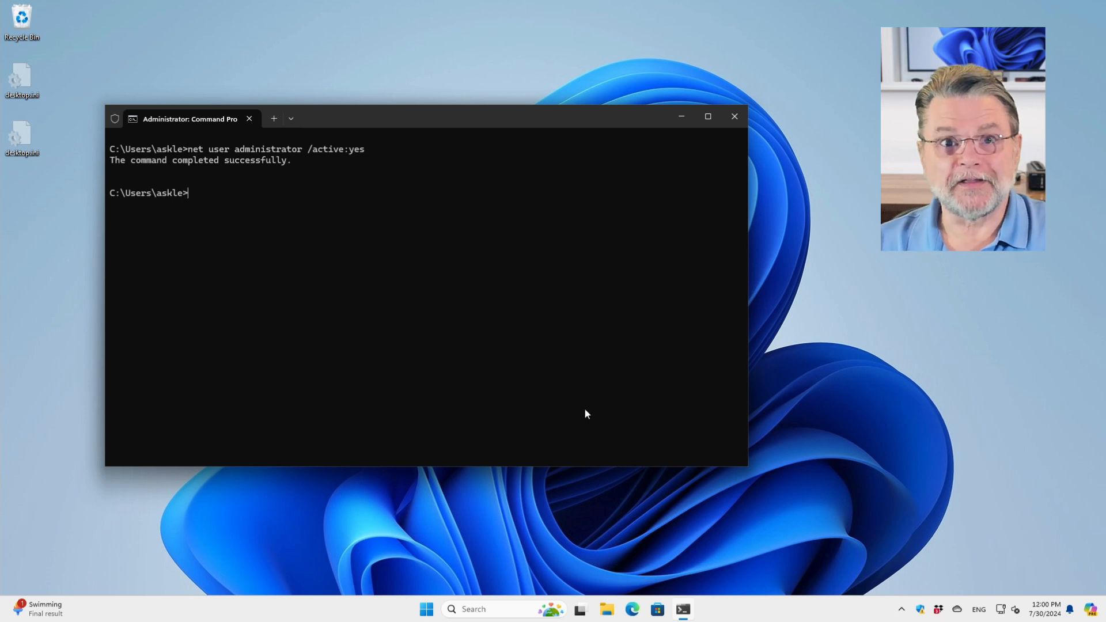
Sign out and choose the newly listed Administrator account on the sign-in screen.
right_click(426, 608)
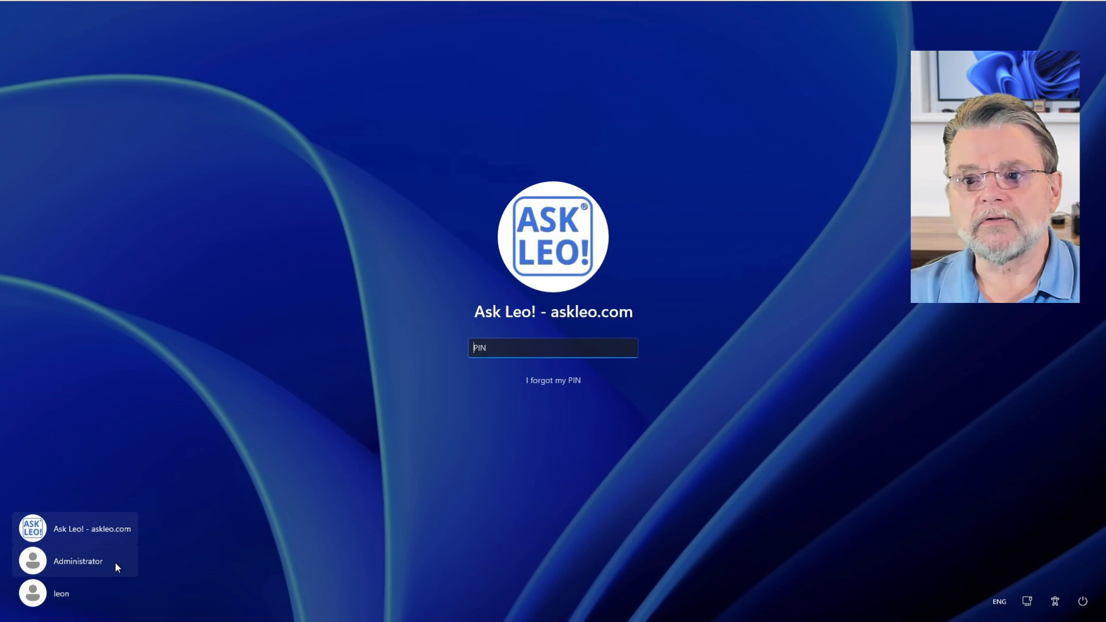
left_click(81, 561)
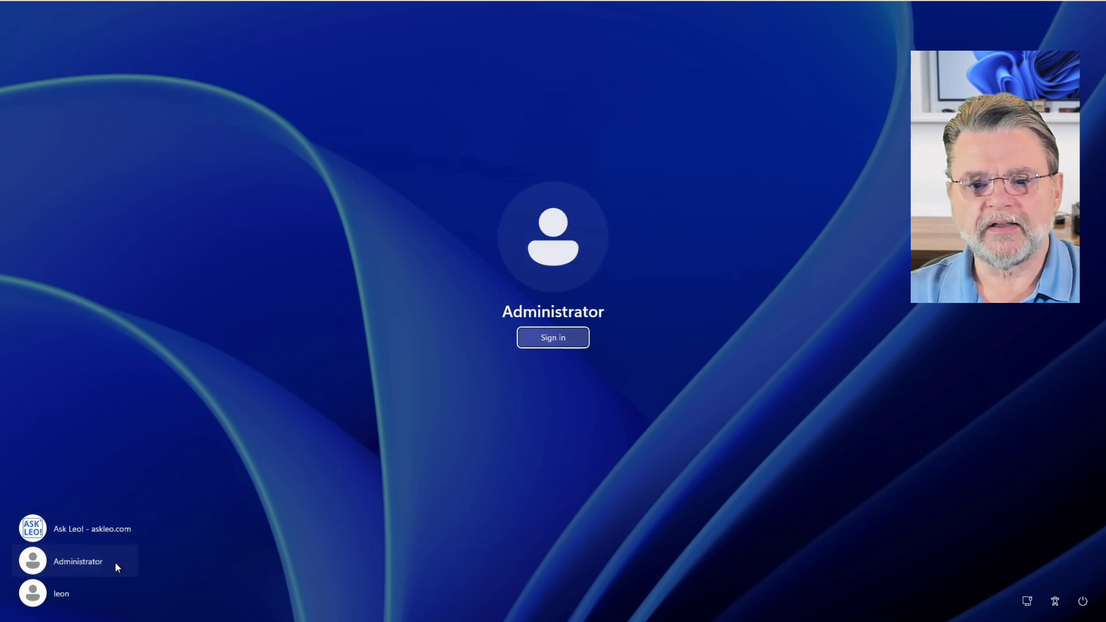
mouse_move(562, 360)
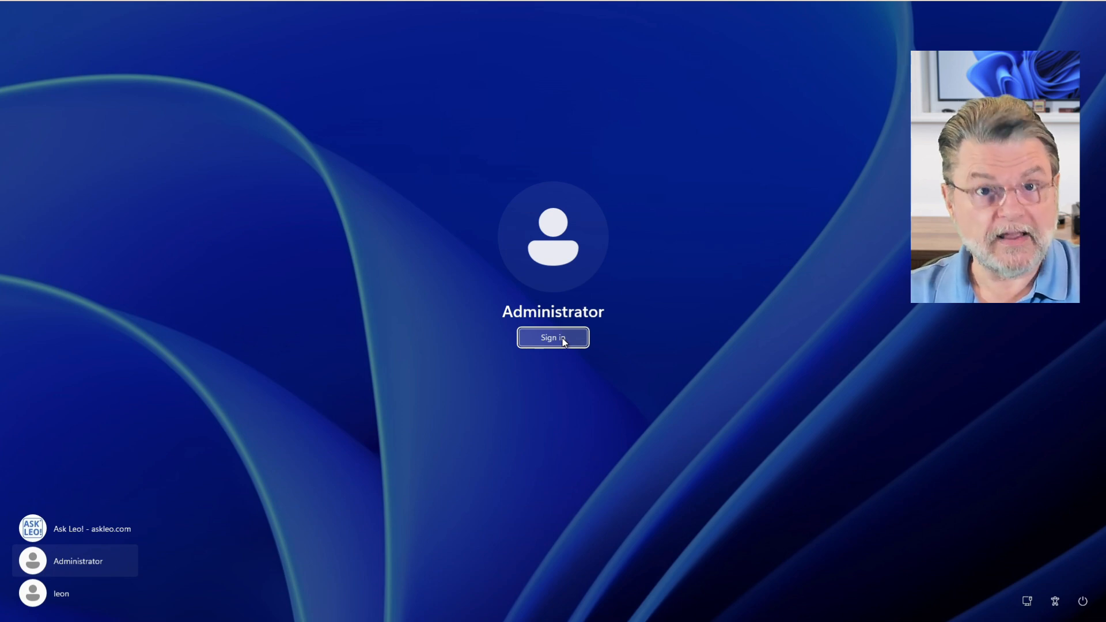
Sign in to the built-in Administrator account and reach its fresh desktop.
left_click(553, 336)
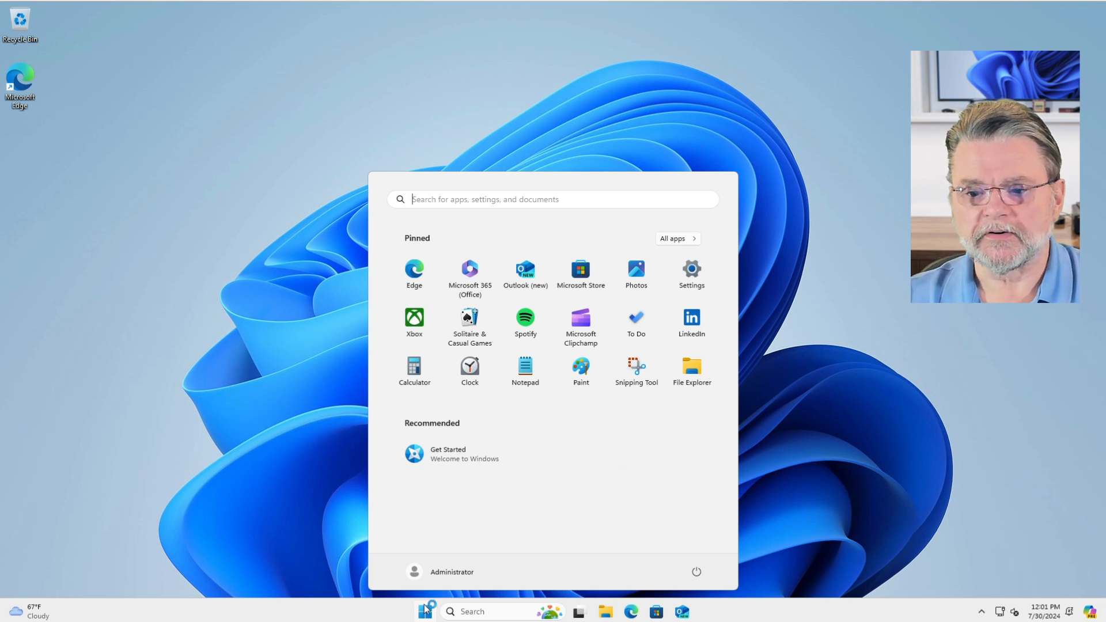
Reach the Accounts page of Windows Settings from the Start shortcuts.
right_click(424, 610)
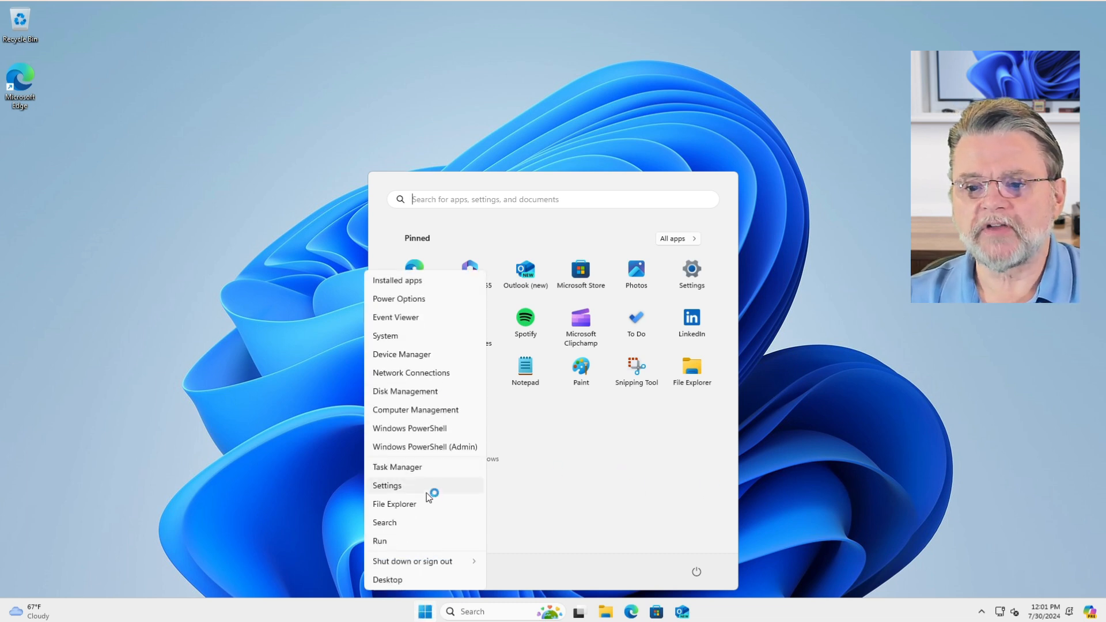
left_click(388, 485)
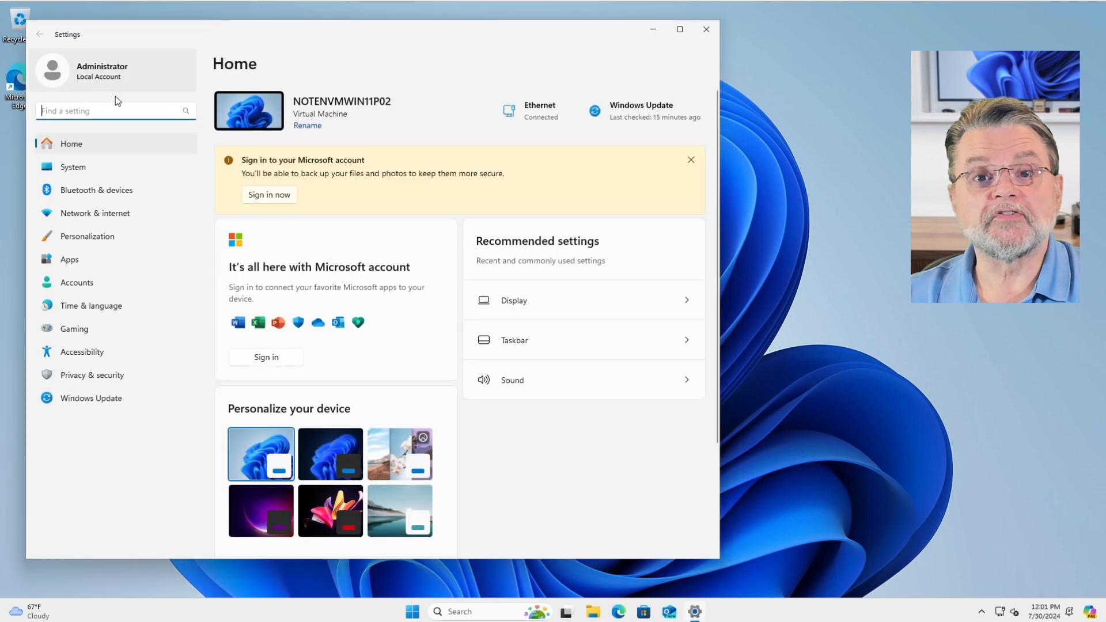
mouse_move(84, 216)
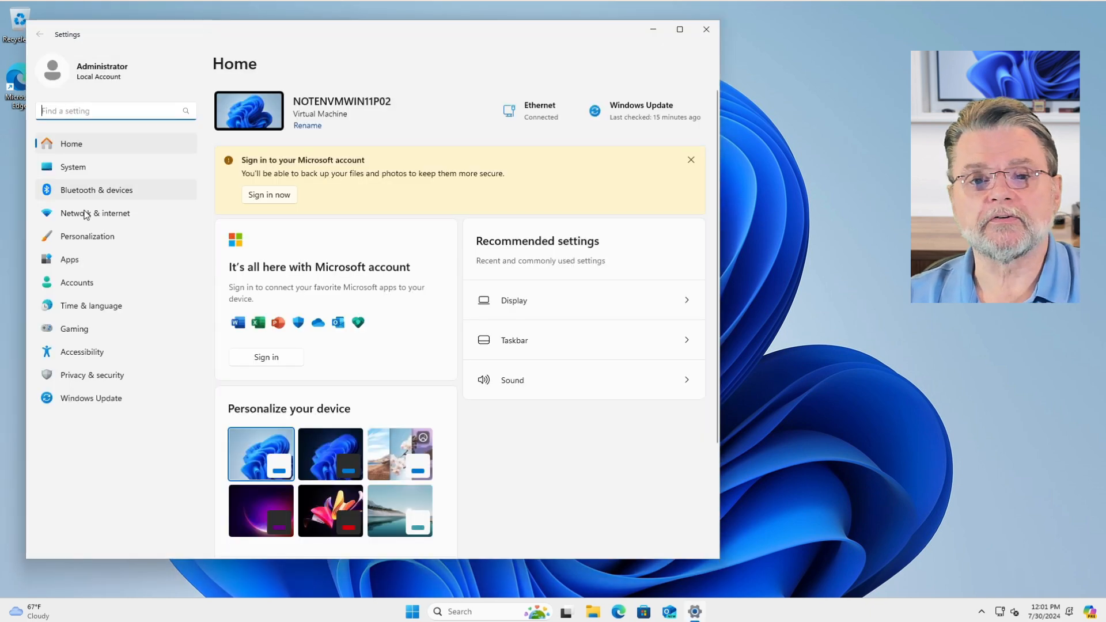
left_click(76, 282)
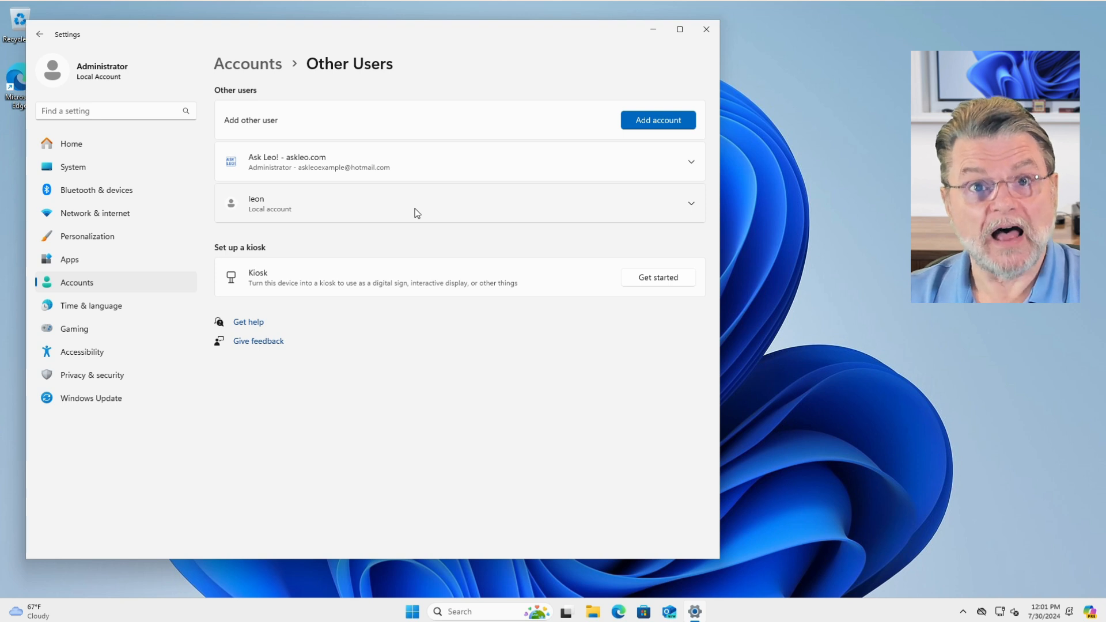
mouse_move(698, 263)
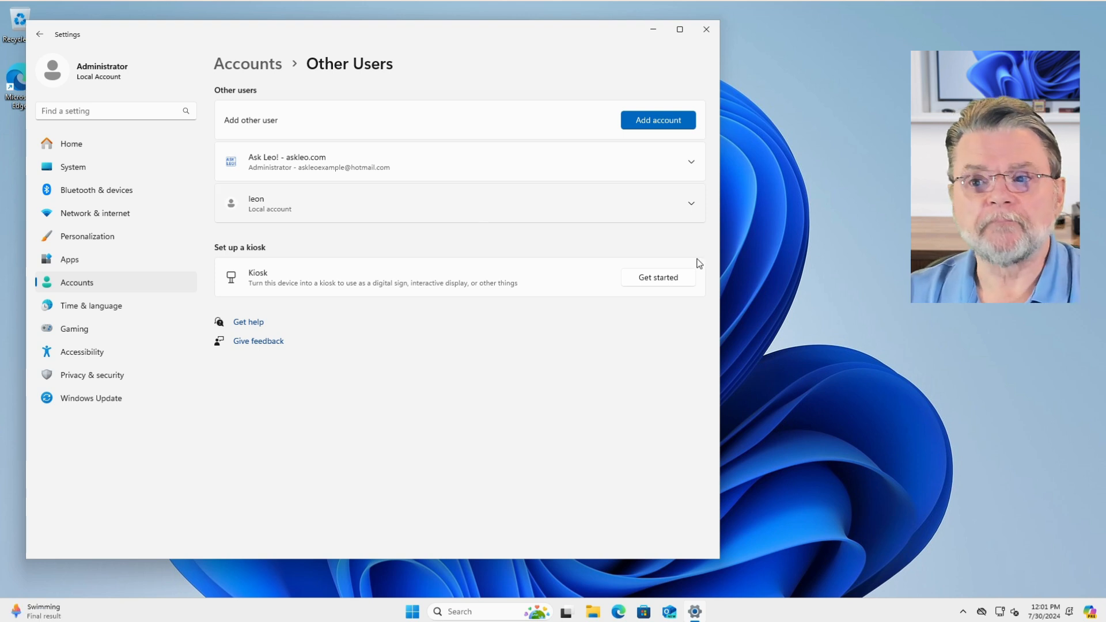
Change the leon local account's type to Administrator and close Settings.
left_click(452, 202)
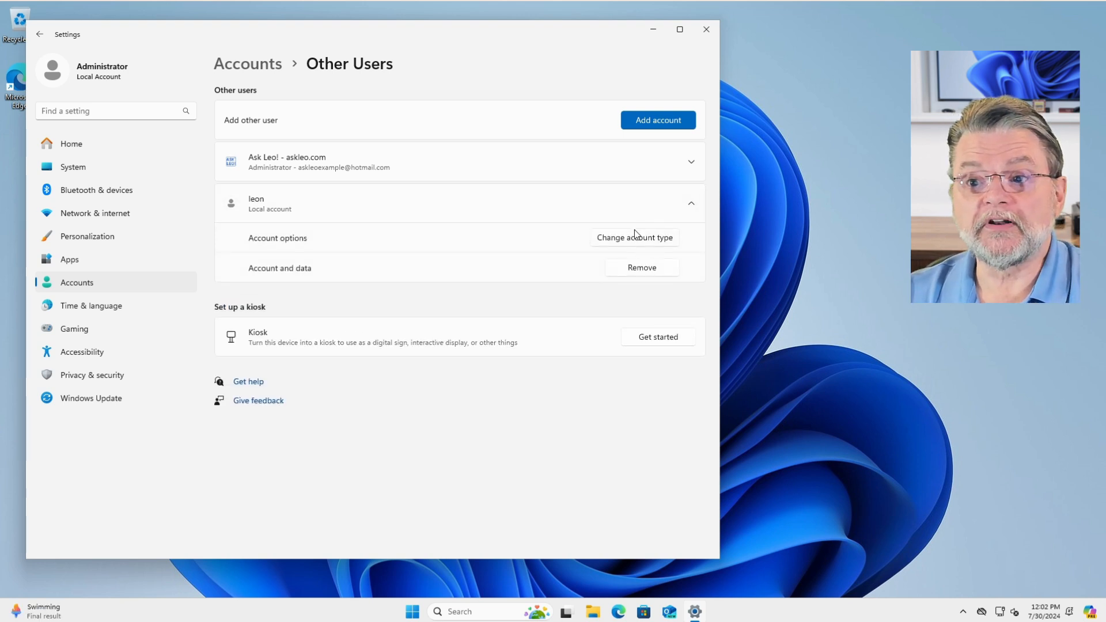
left_click(635, 237)
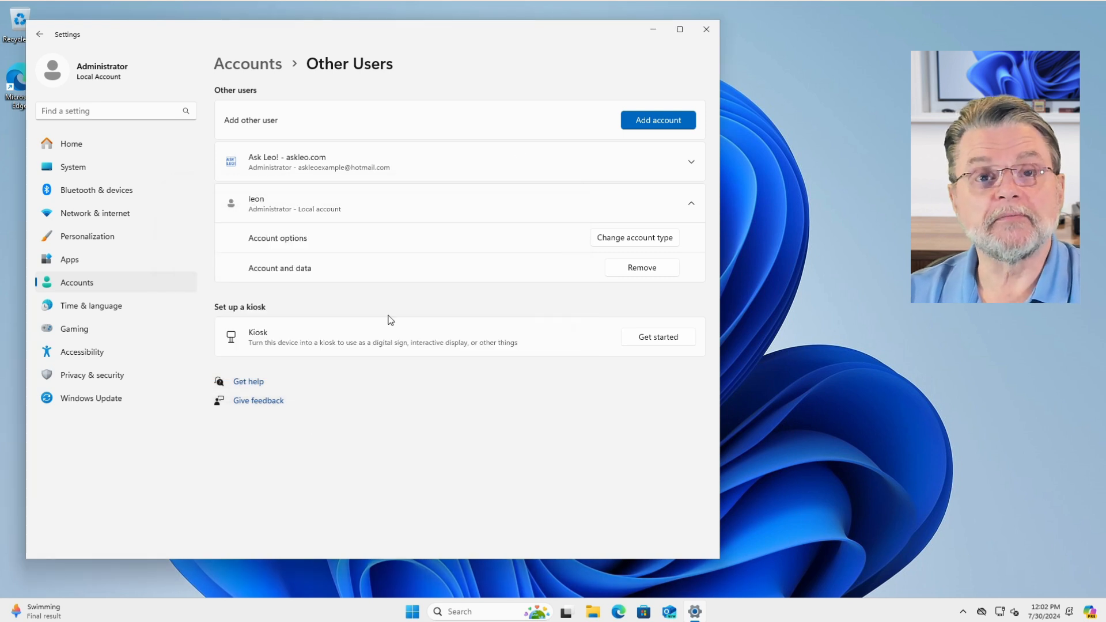
left_click(706, 30)
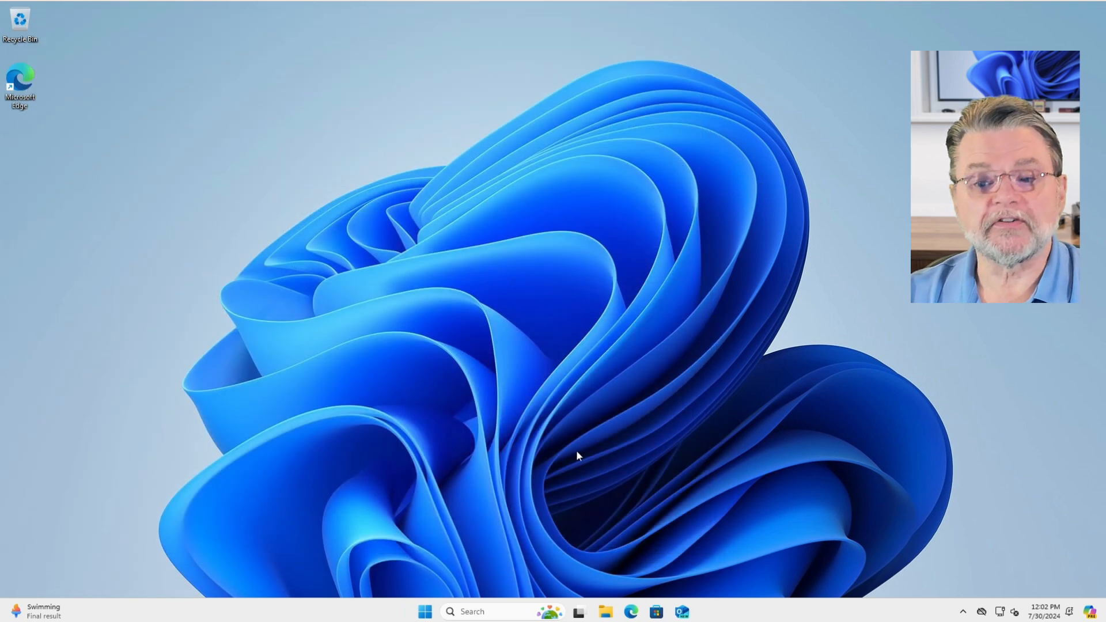
Bring up the Start system shortcuts offering Windows PowerShell (Admin), with no UAC prompt.
right_click(425, 612)
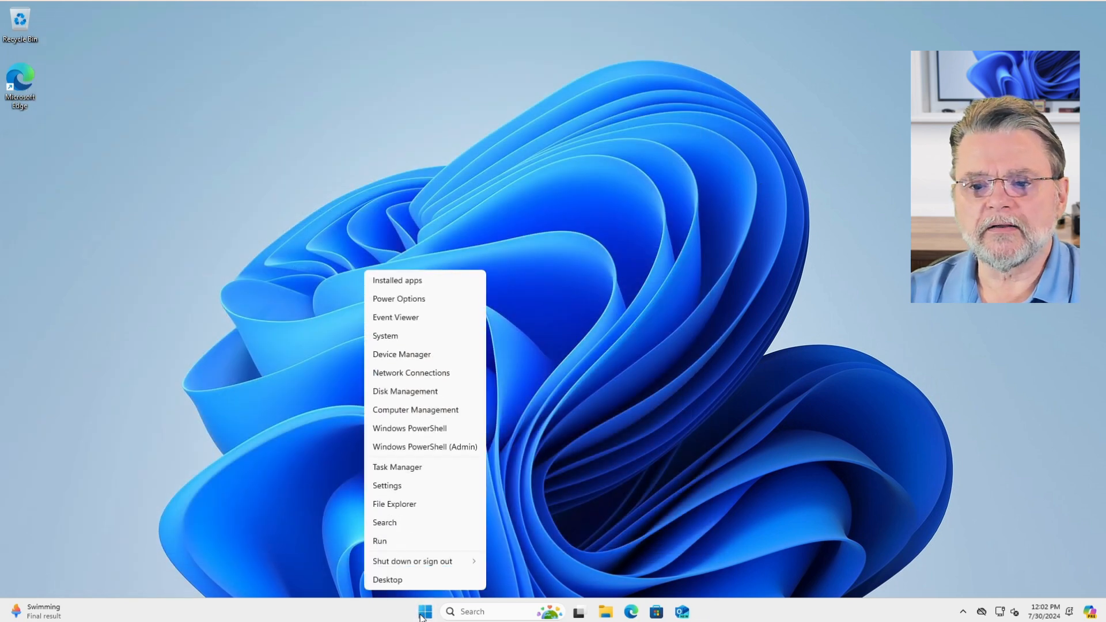
mouse_move(420, 447)
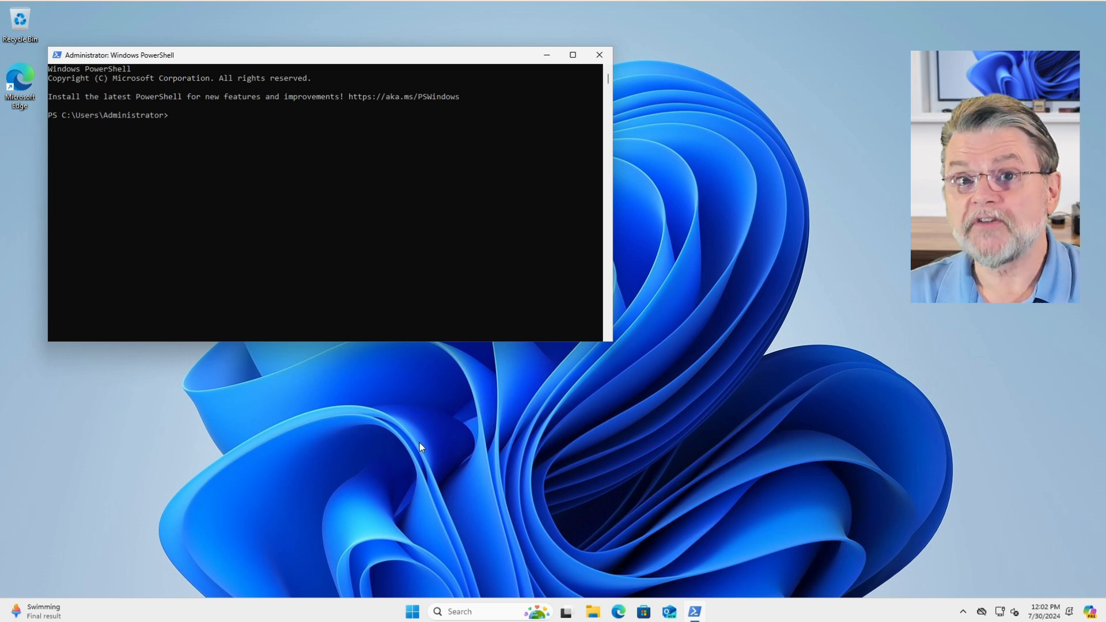
mouse_move(414, 507)
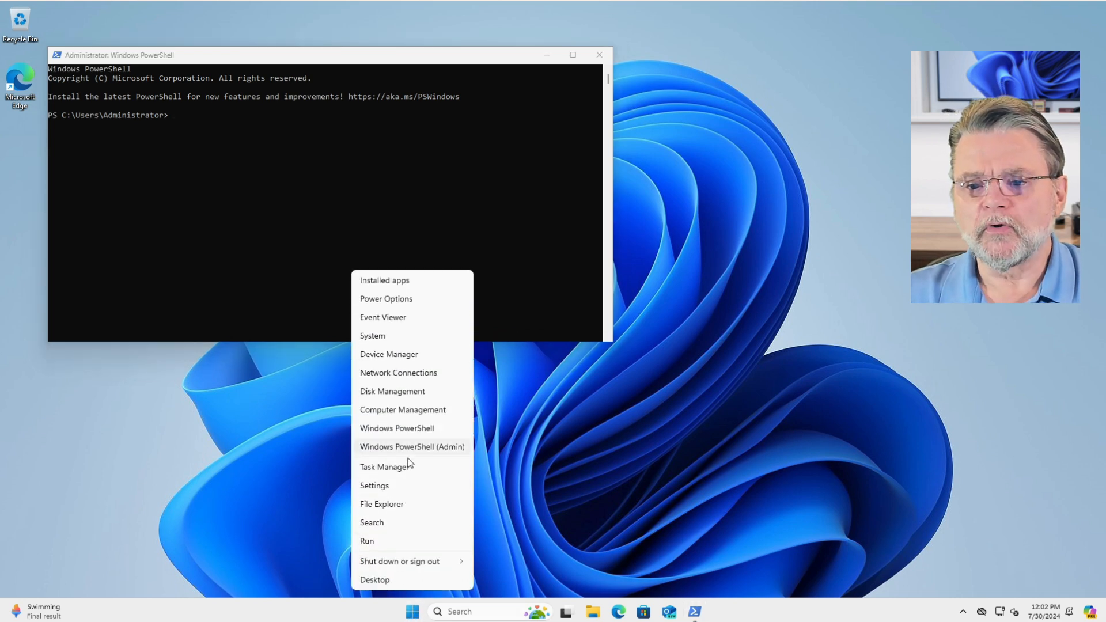
Reach Sign-in options for the Administrator account and begin adding a password.
left_click(373, 485)
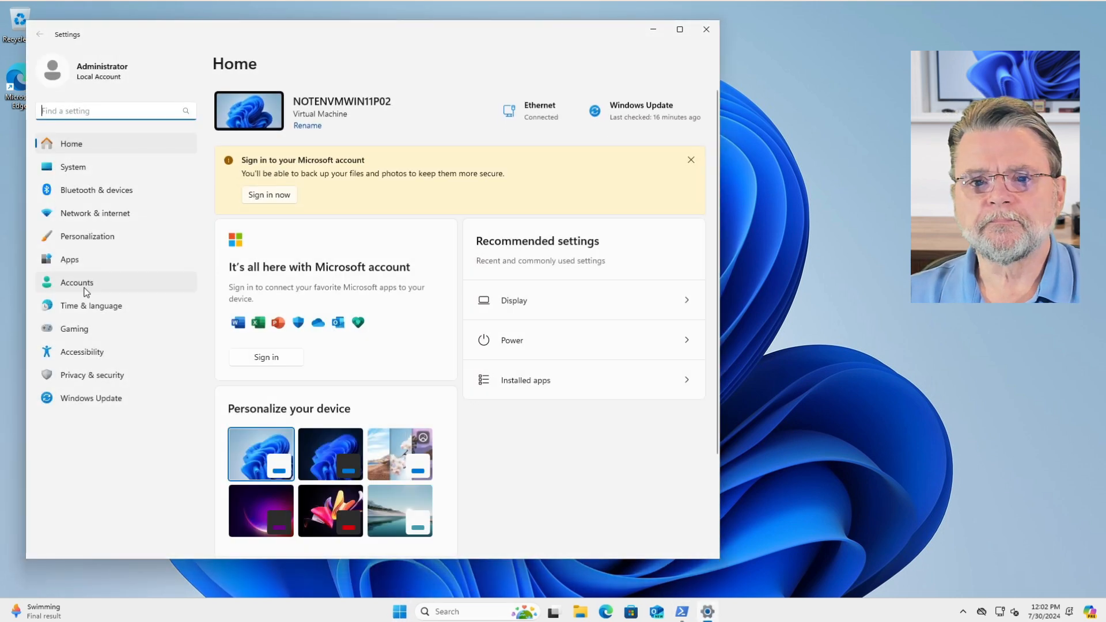
left_click(76, 283)
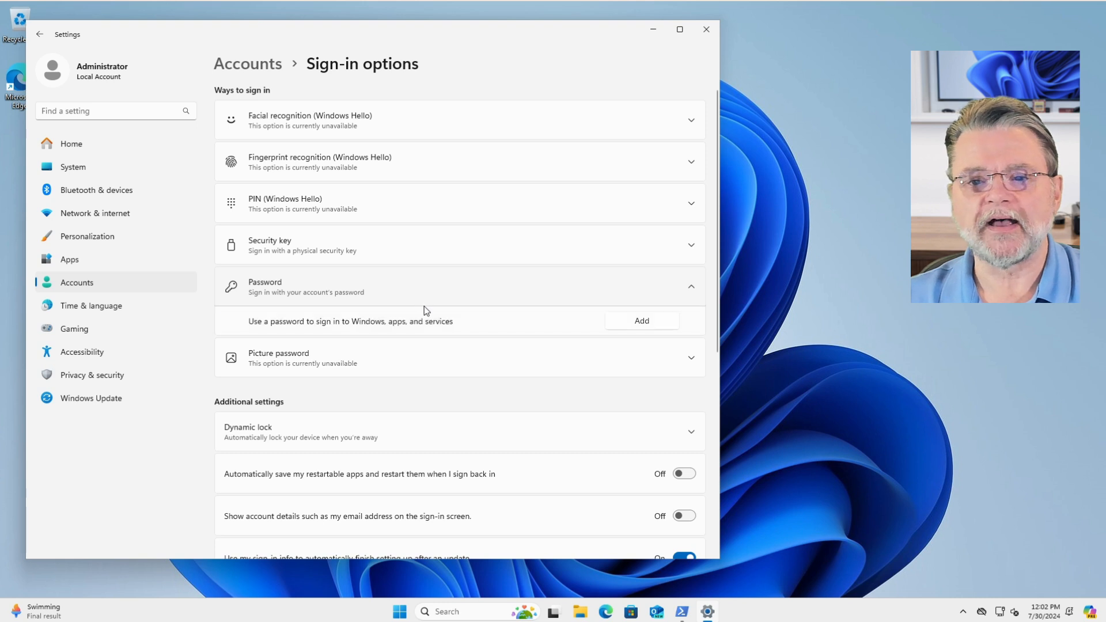
left_click(642, 321)
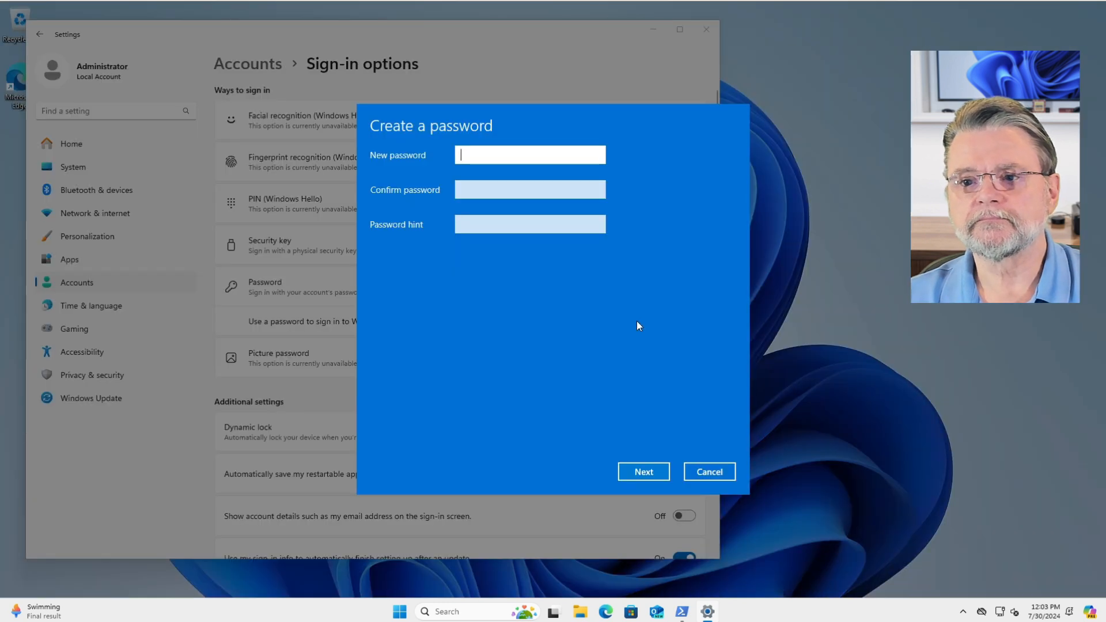
Enter and confirm the new Administrator password and finish, so Password reads all set up.
left_click(643, 471)
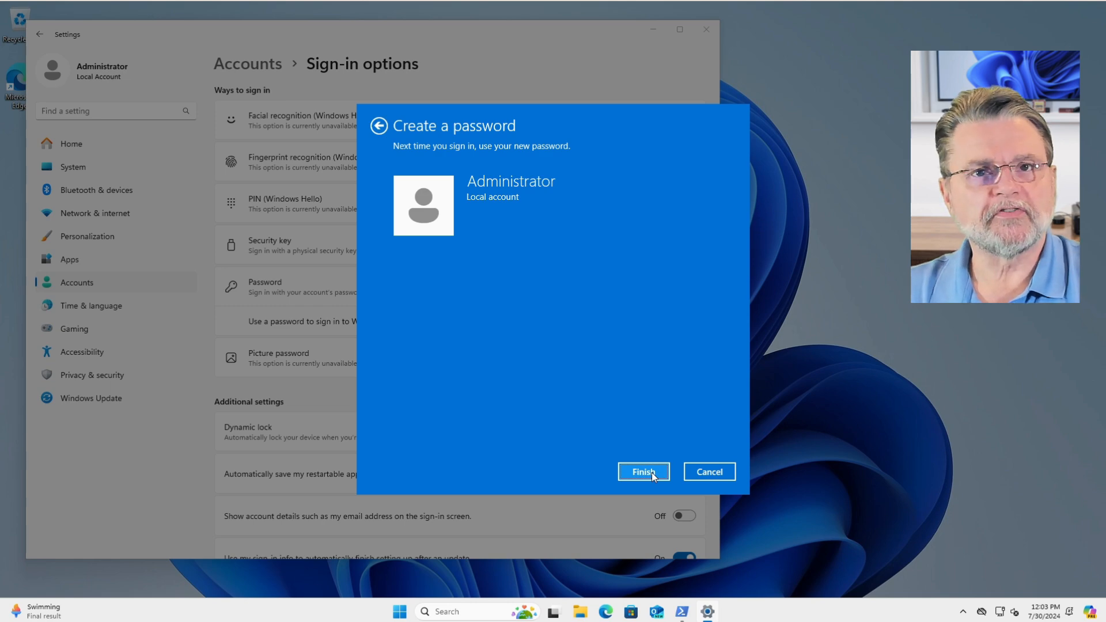
left_click(643, 472)
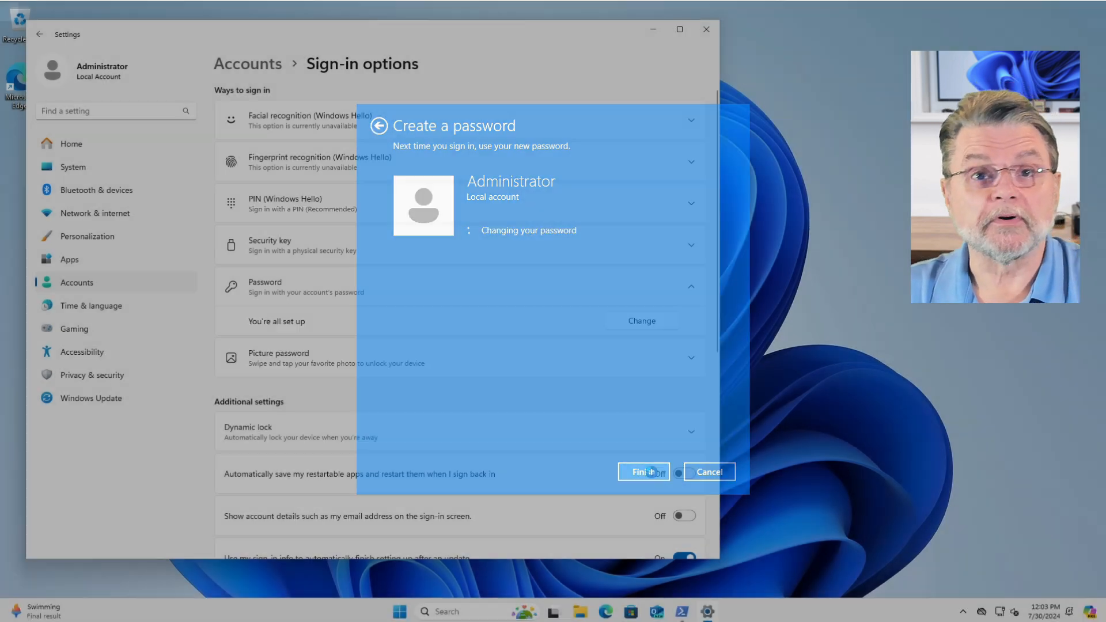
left_click(643, 473)
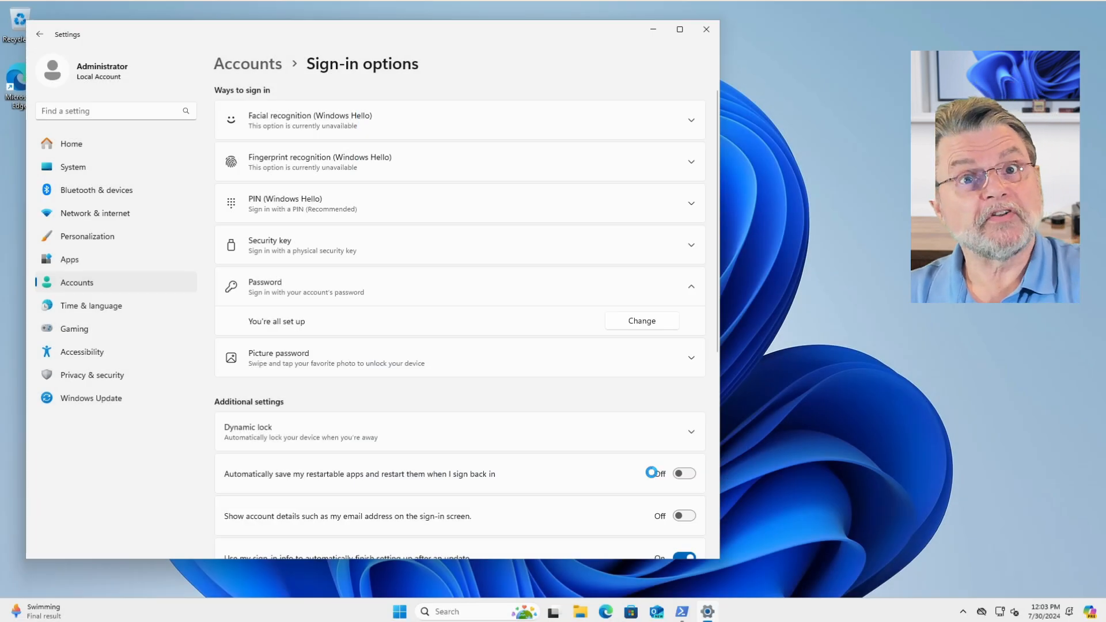